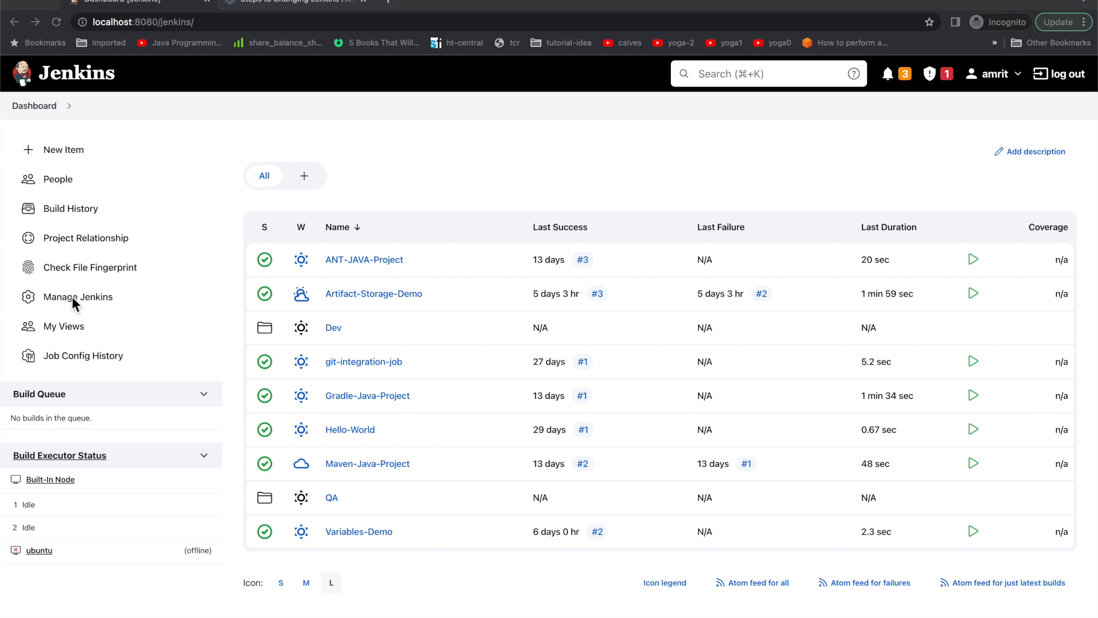
Go from the dashboard to Manage Jenkins and choose Configure System
left_click(78, 296)
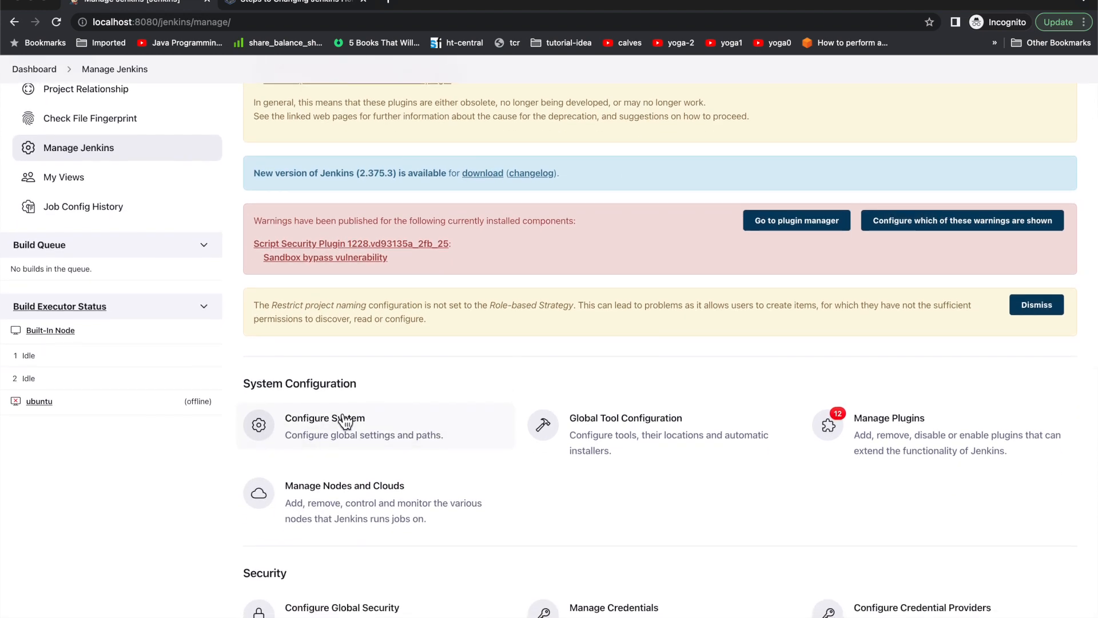
left_click(324, 425)
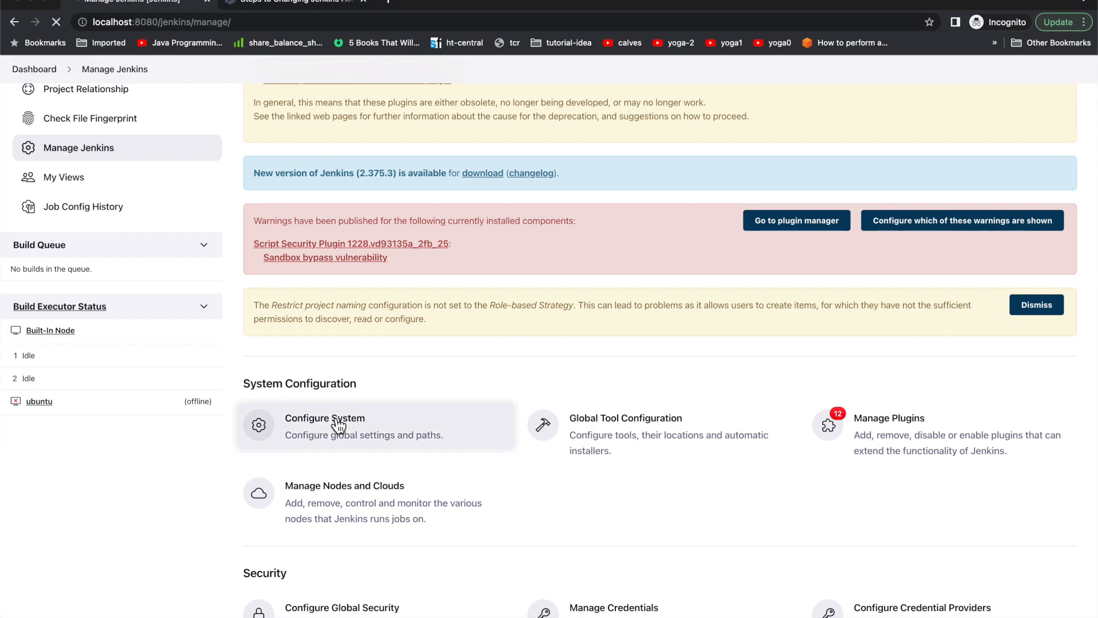
On Configure System, select the entire Jenkins home directory path
left_click(324, 425)
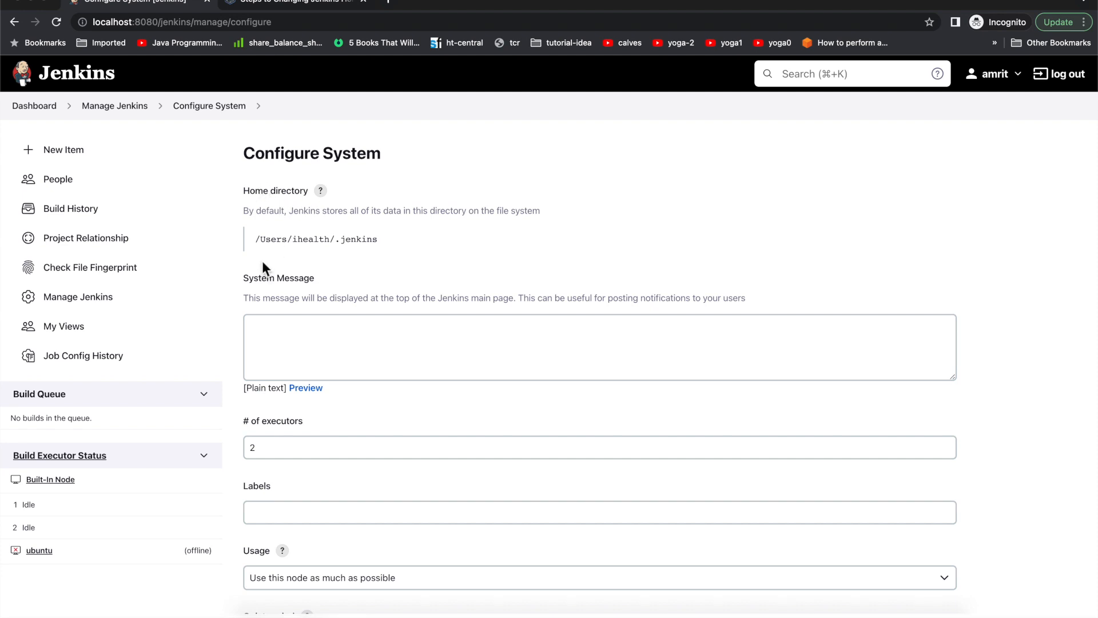
mouse_move(314, 247)
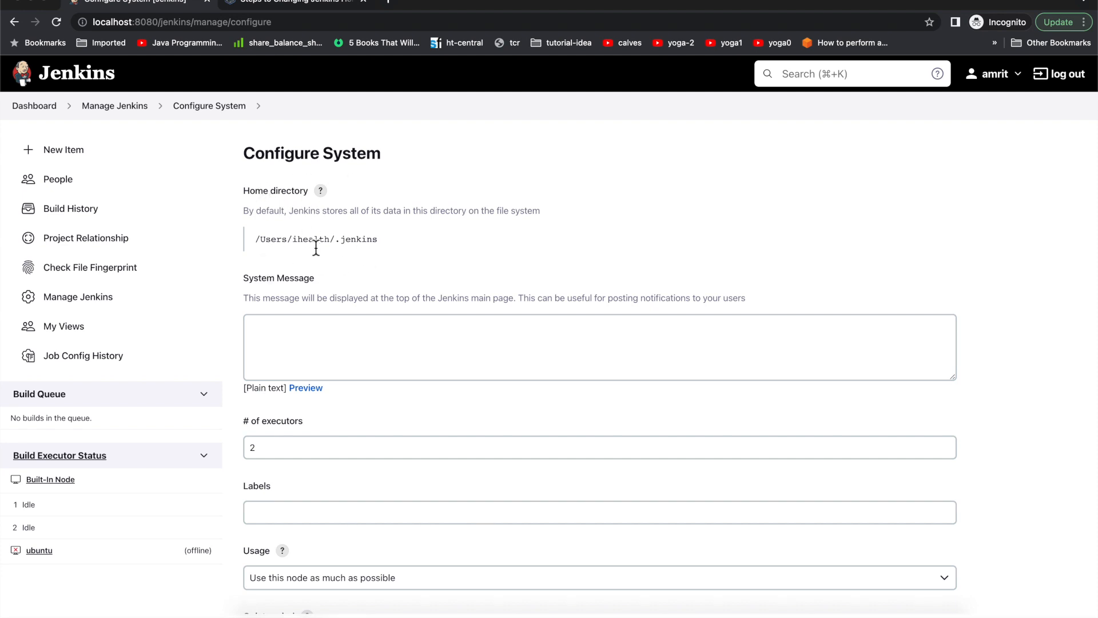
left_click_drag(297, 239, 377, 240)
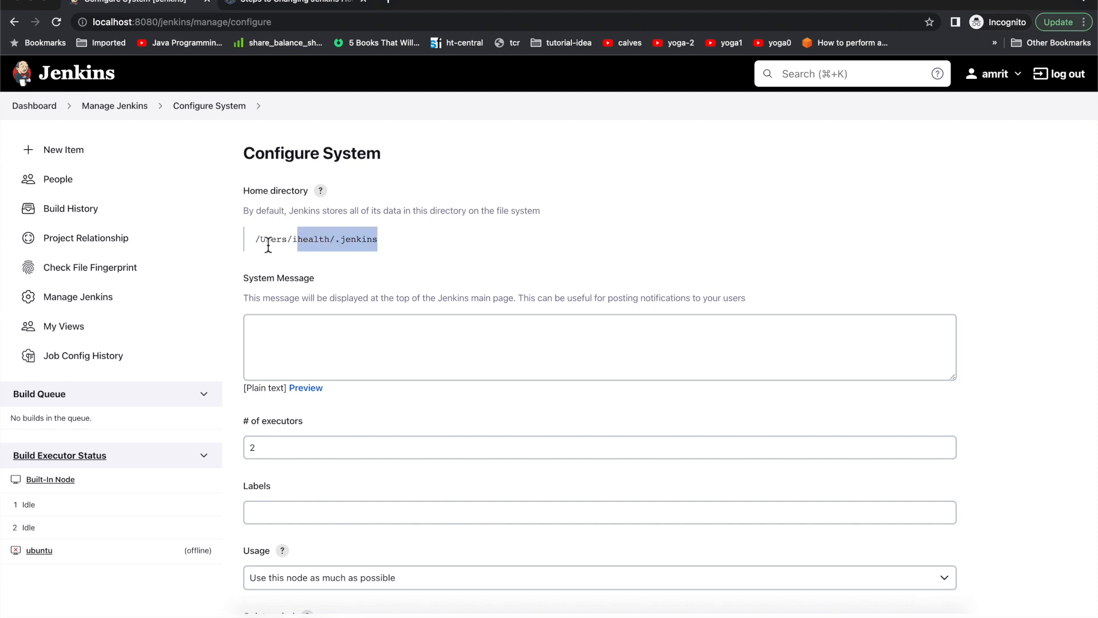
triple_click(315, 239)
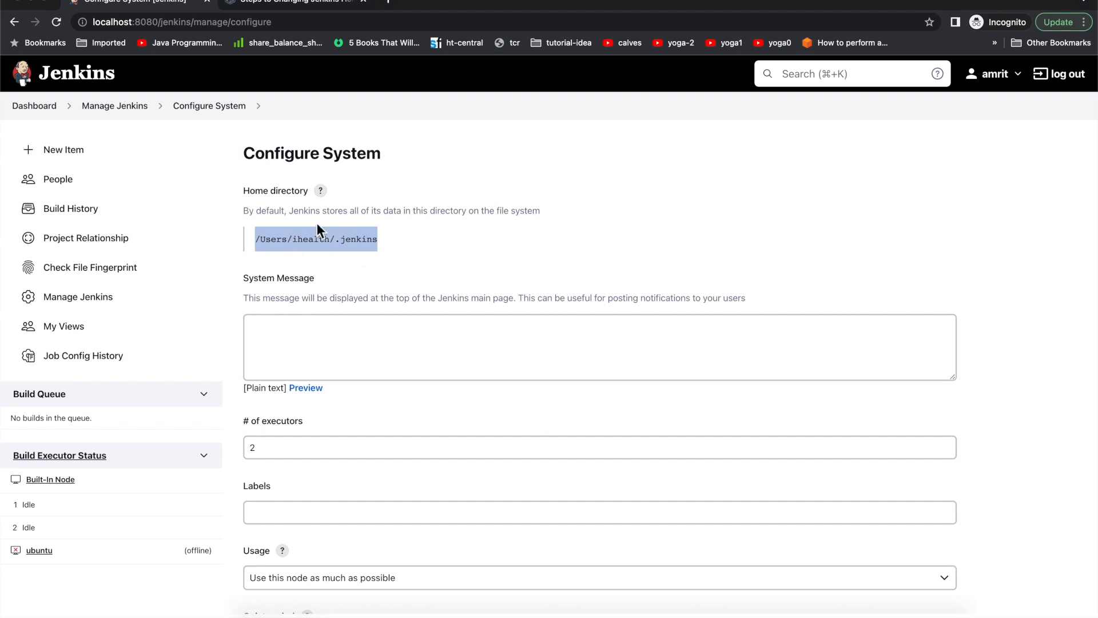
mouse_move(337, 275)
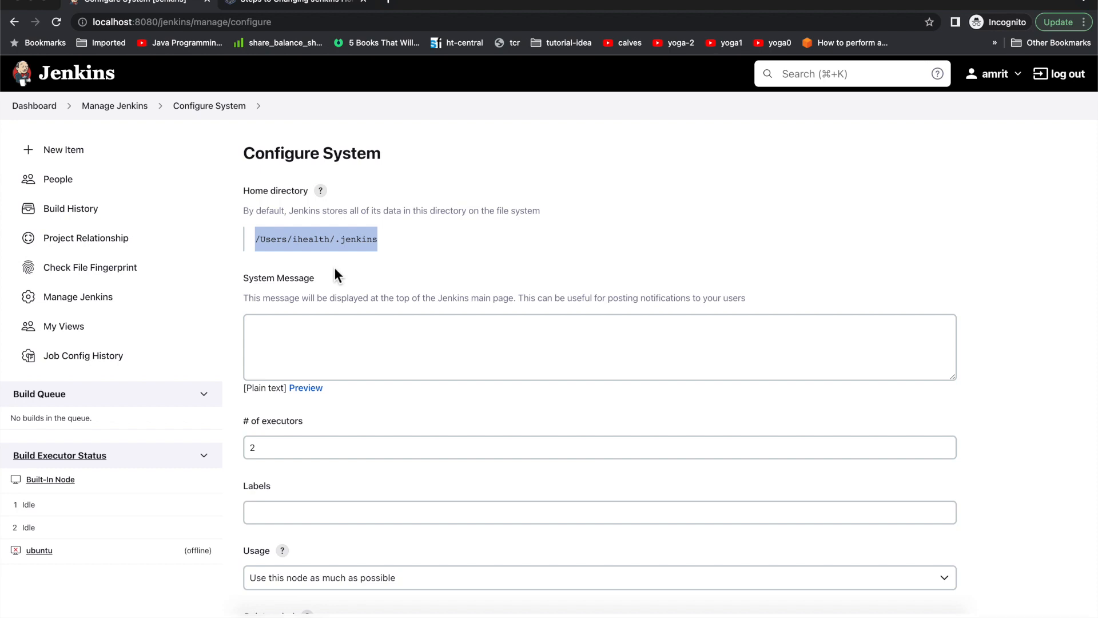
mouse_move(308, 9)
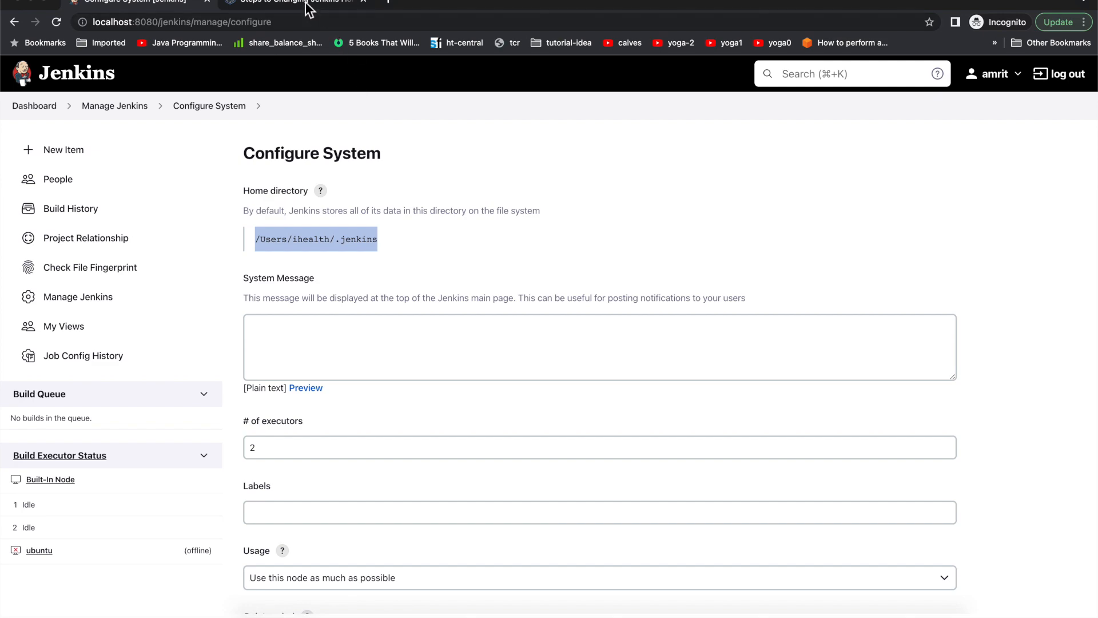
left_click(294, 3)
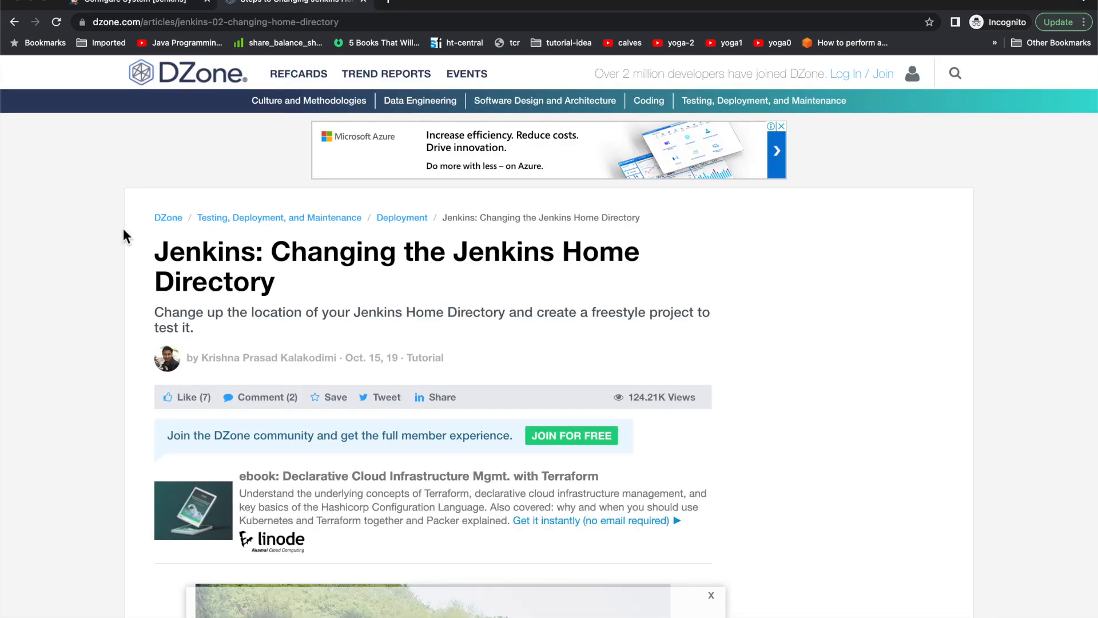
scroll("down", 3)
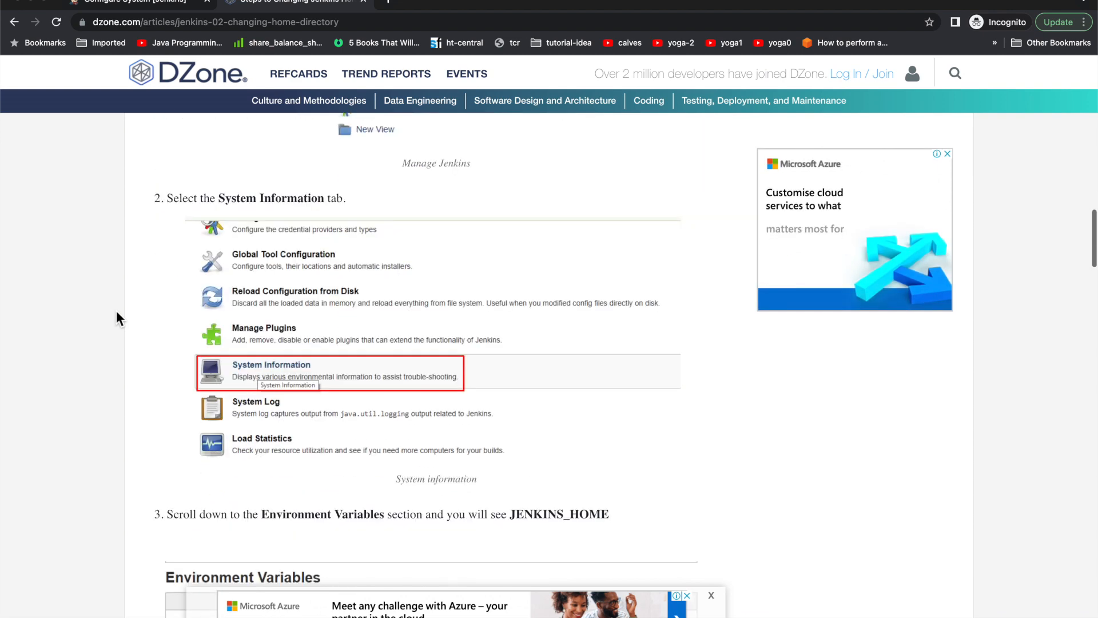
scroll("down", 3)
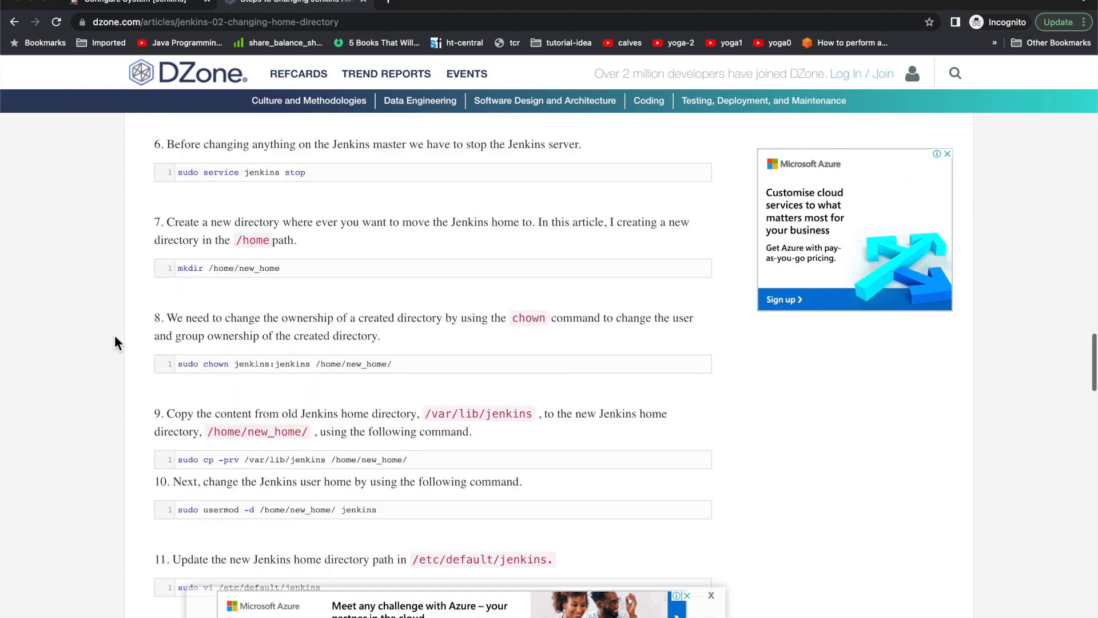
scroll("down", 3)
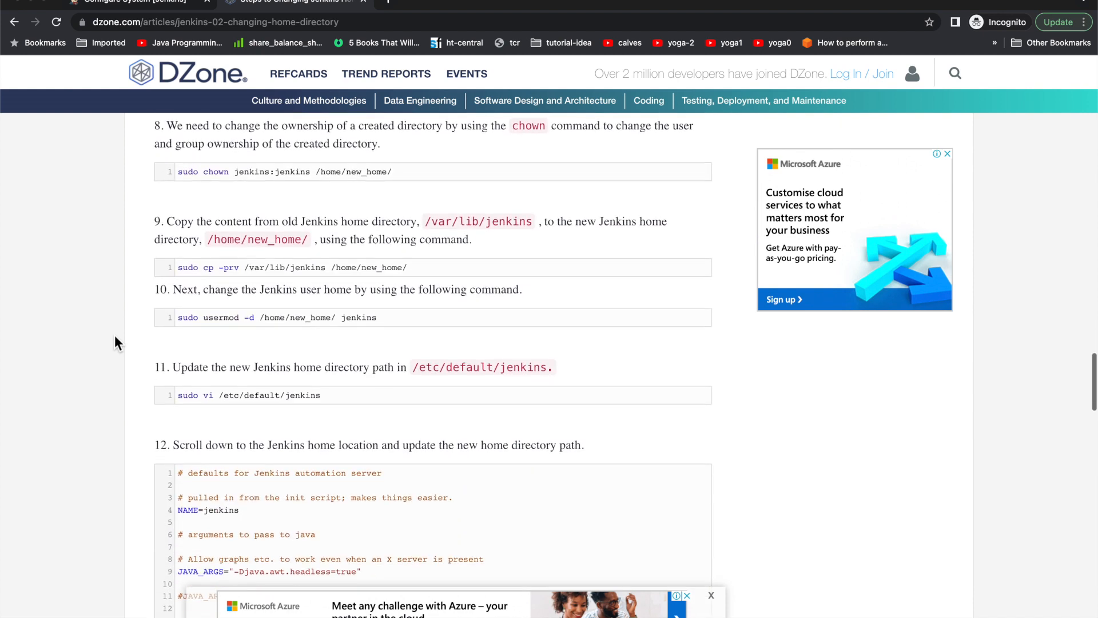
mouse_move(302, 408)
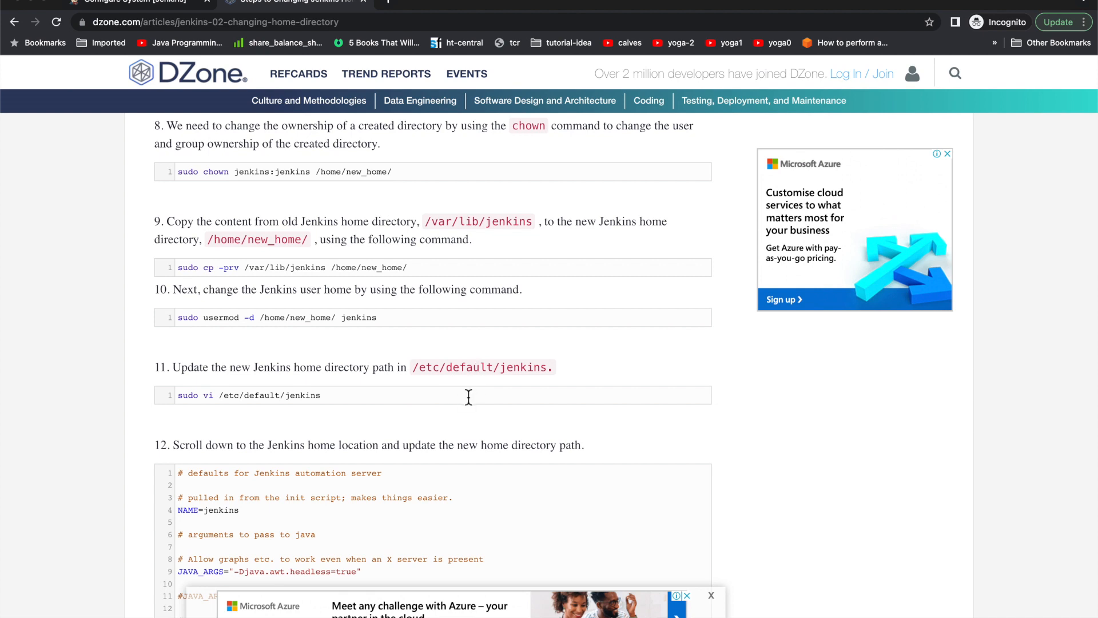
scroll("down", 3)
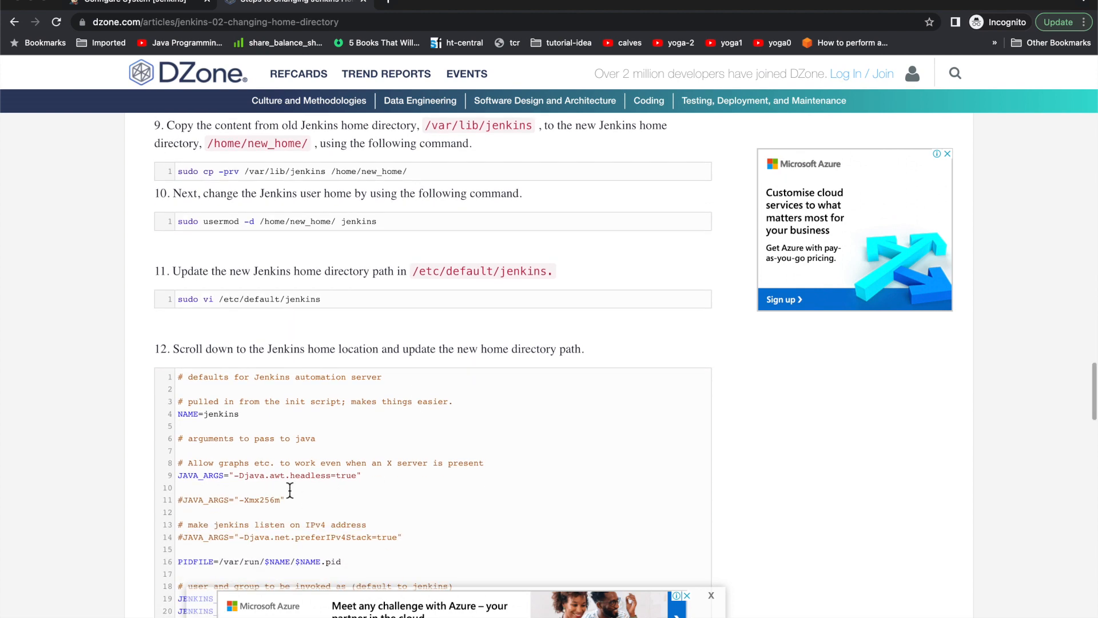
scroll("down", 3)
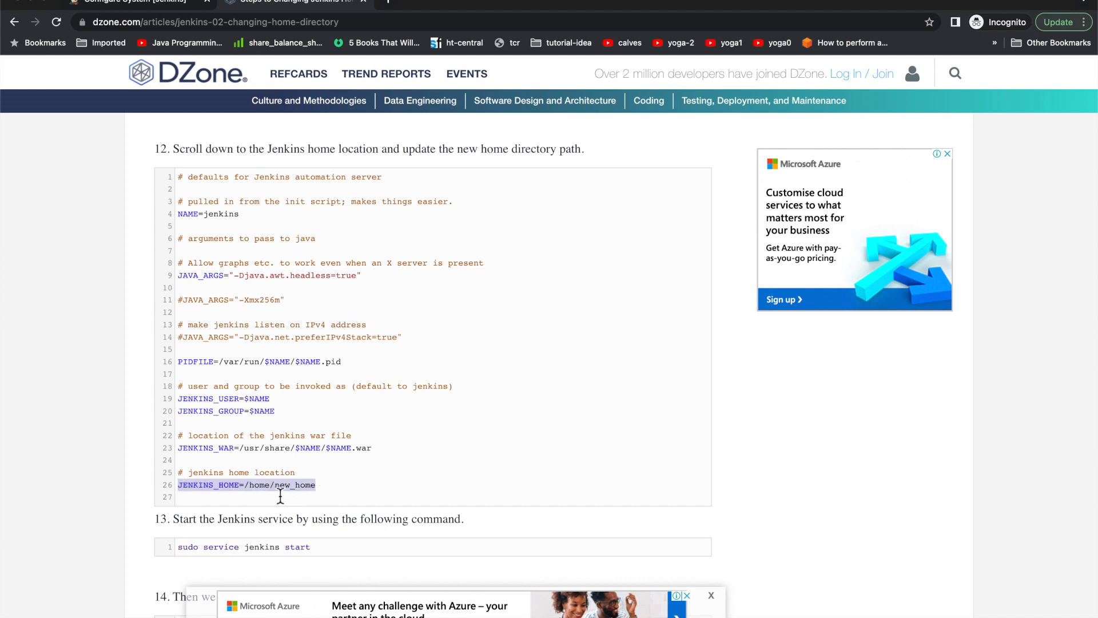
mouse_move(309, 506)
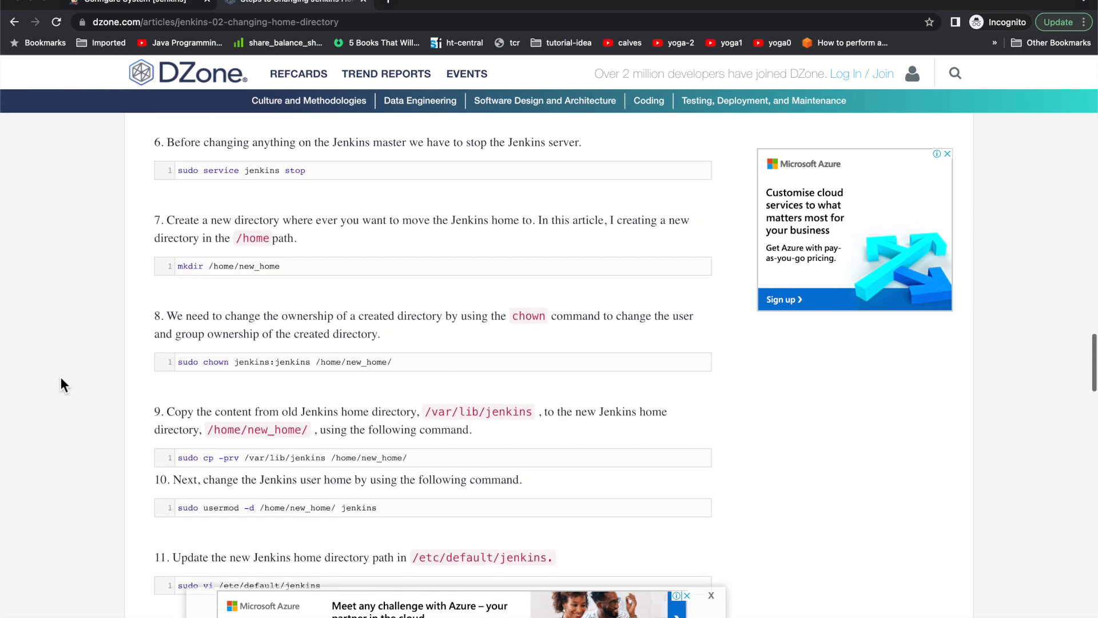
scroll("down", 3)
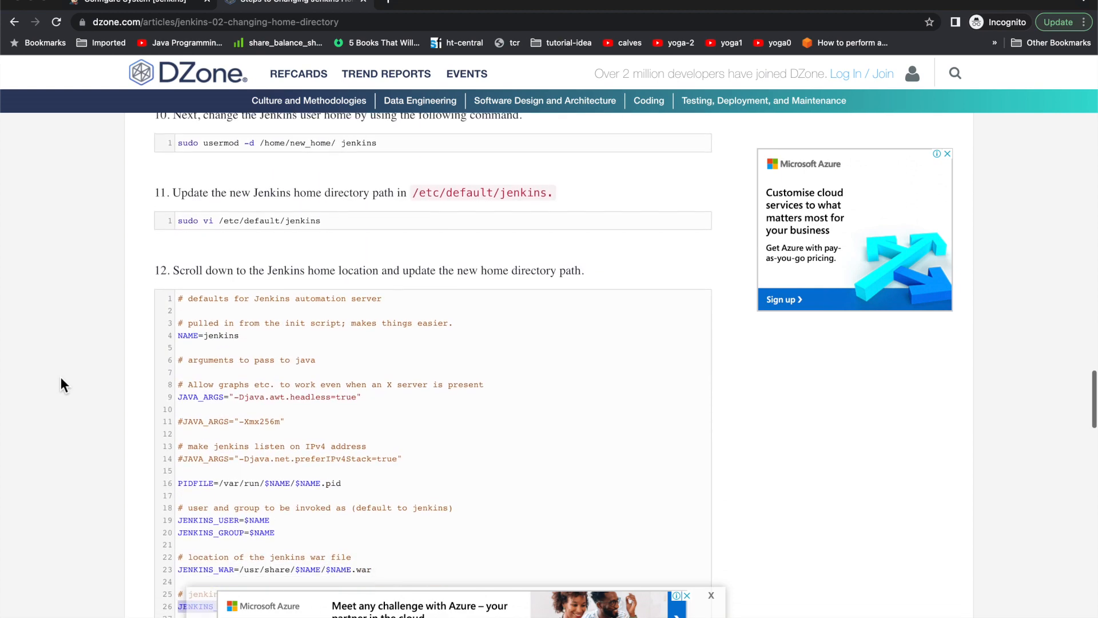
scroll("down", 3)
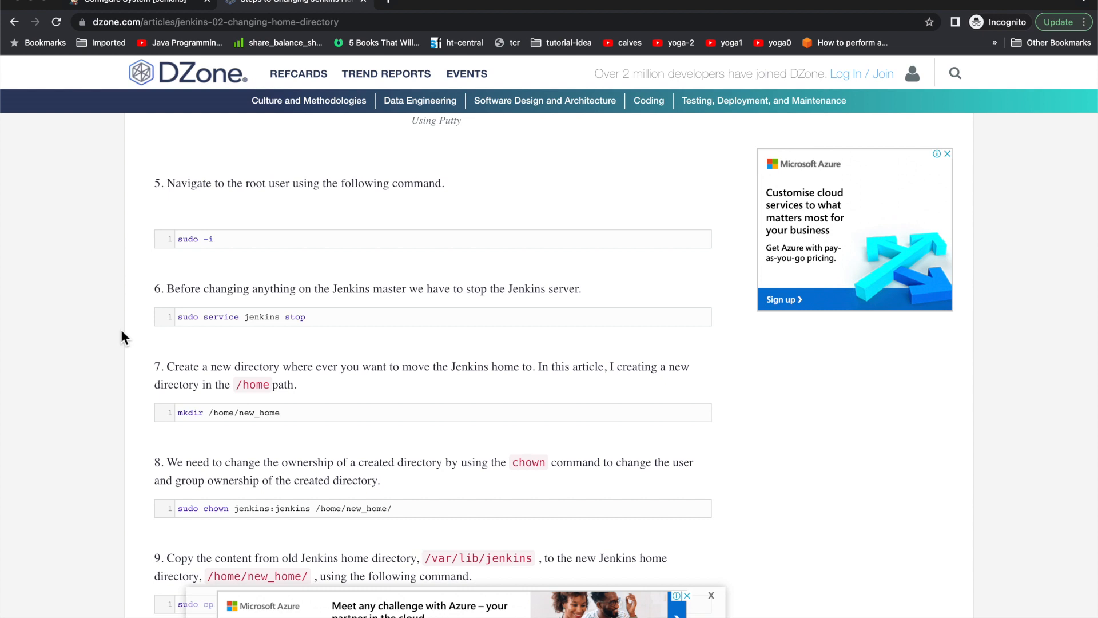
mouse_move(350, 554)
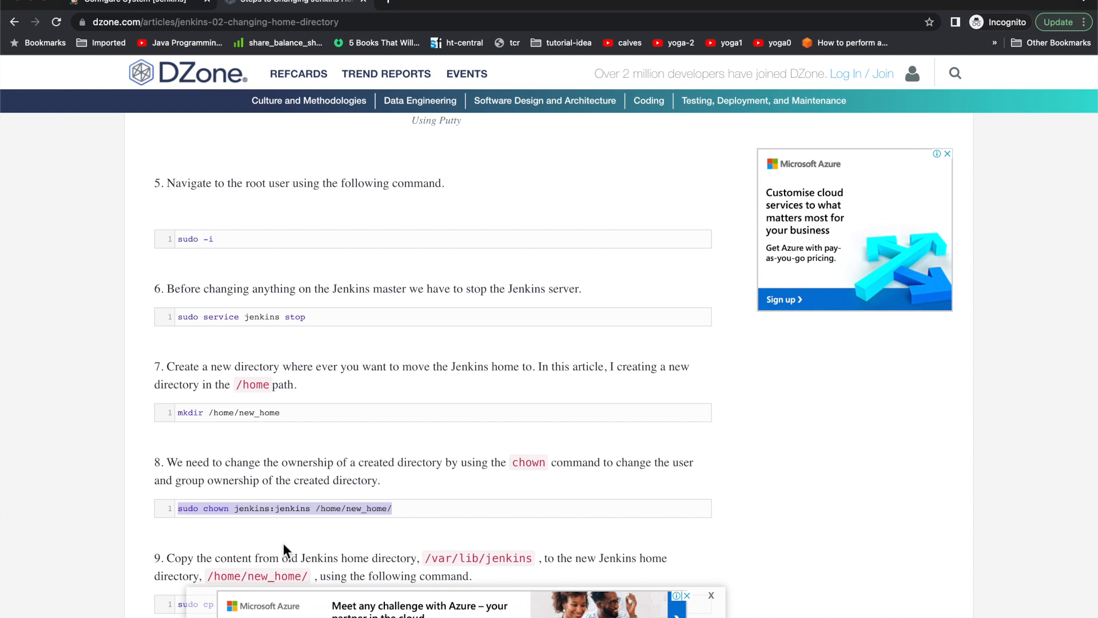
mouse_move(284, 541)
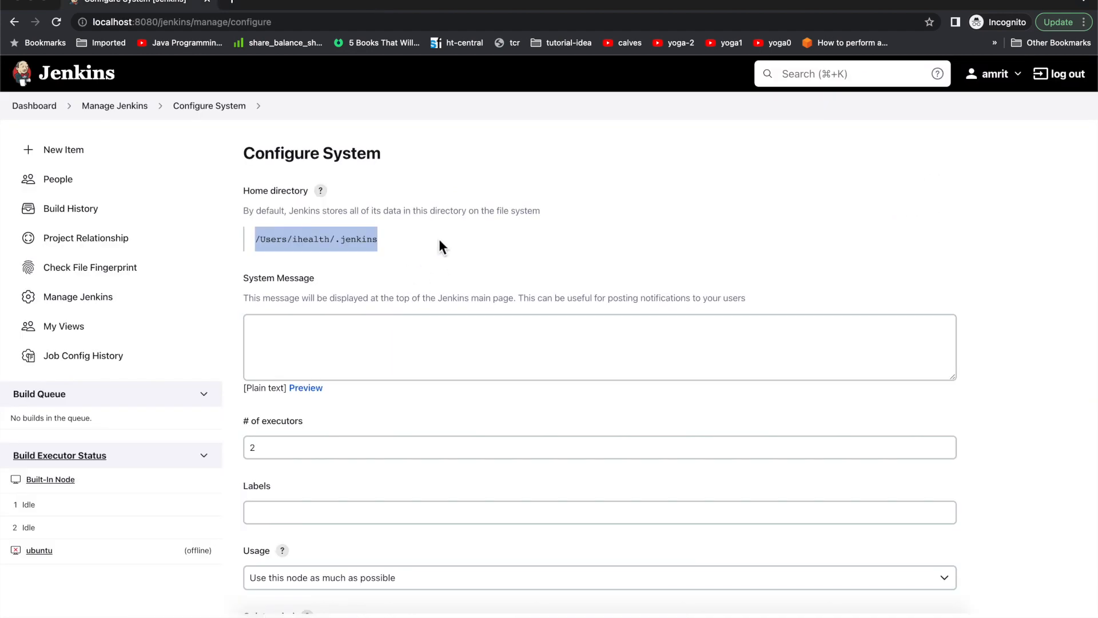
mouse_move(410, 272)
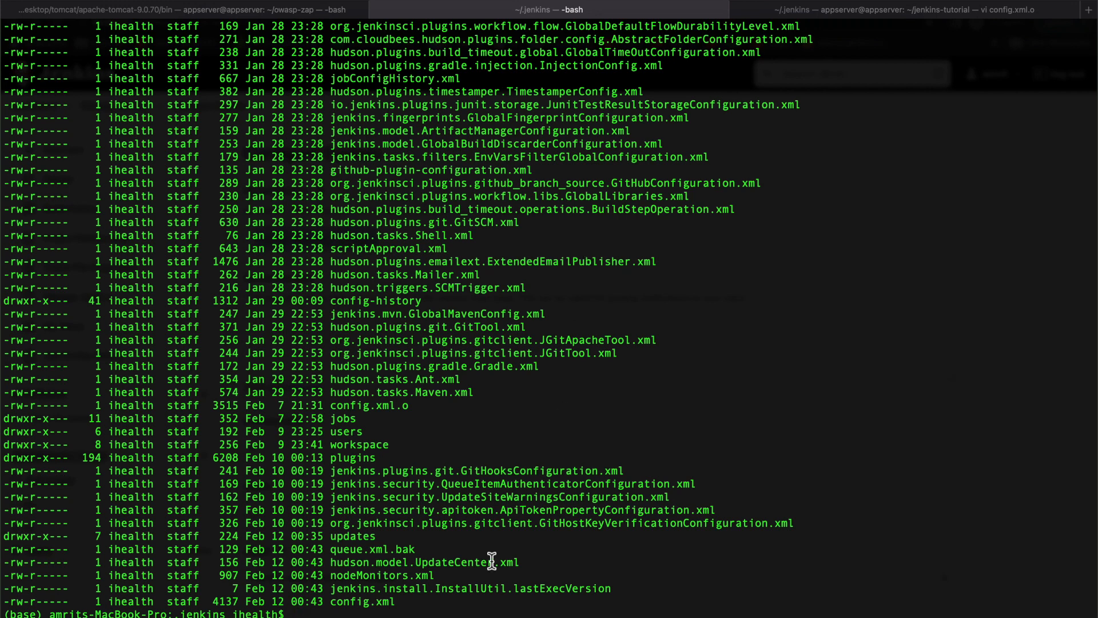
Pick out config.xml in the listing and run pwd to show /Users/ihealth/.jenkins
double_click(362, 602)
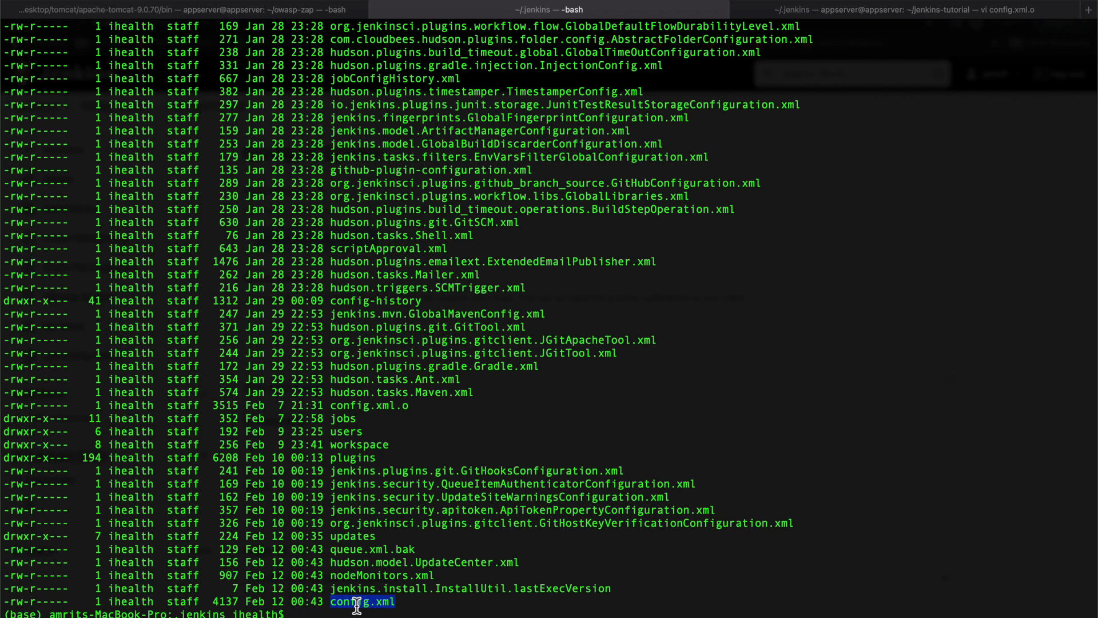
mouse_move(361, 595)
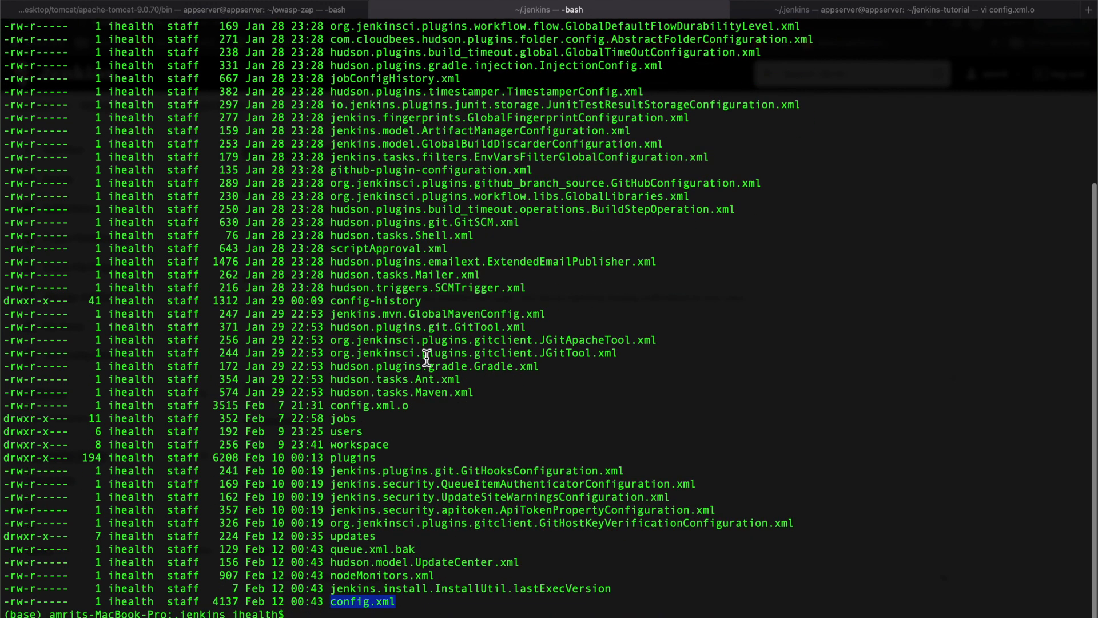
type("pwd")
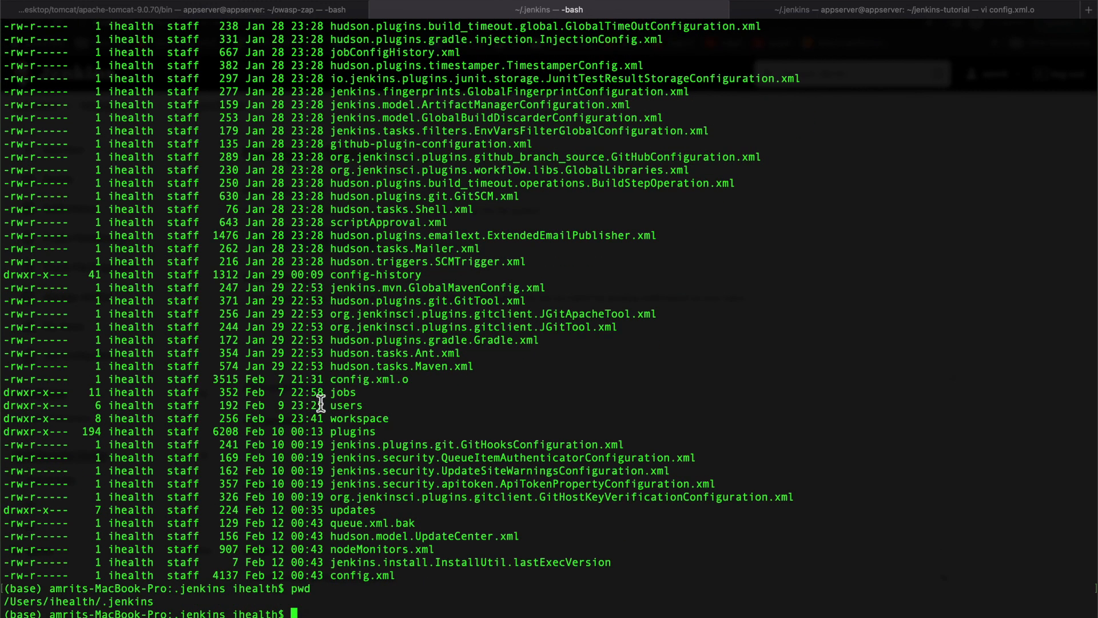
mouse_move(48, 611)
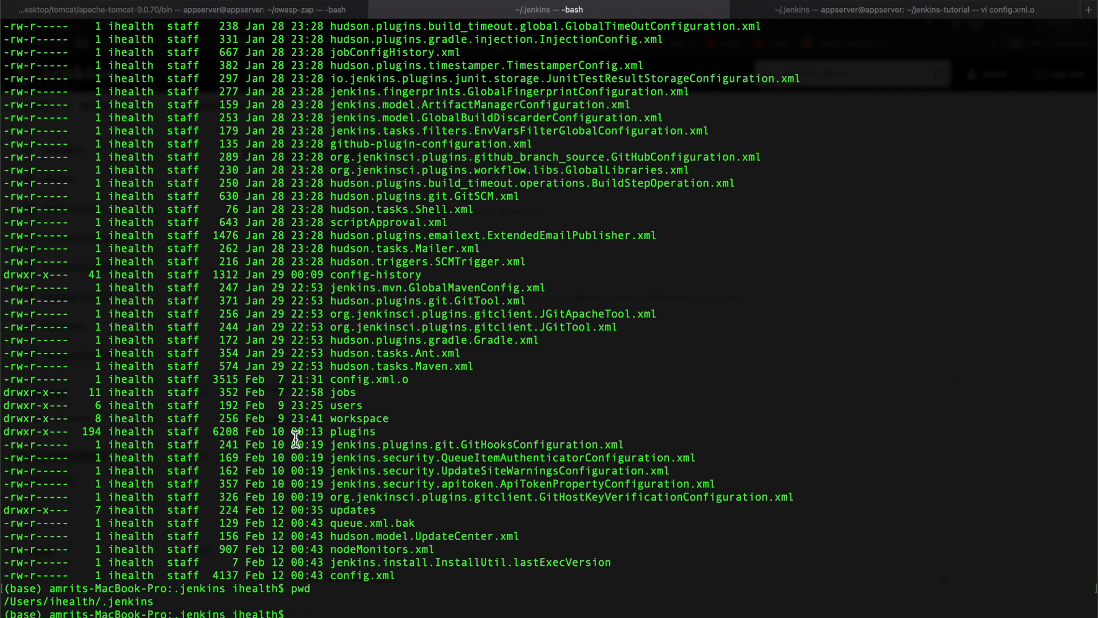
mouse_move(102, 602)
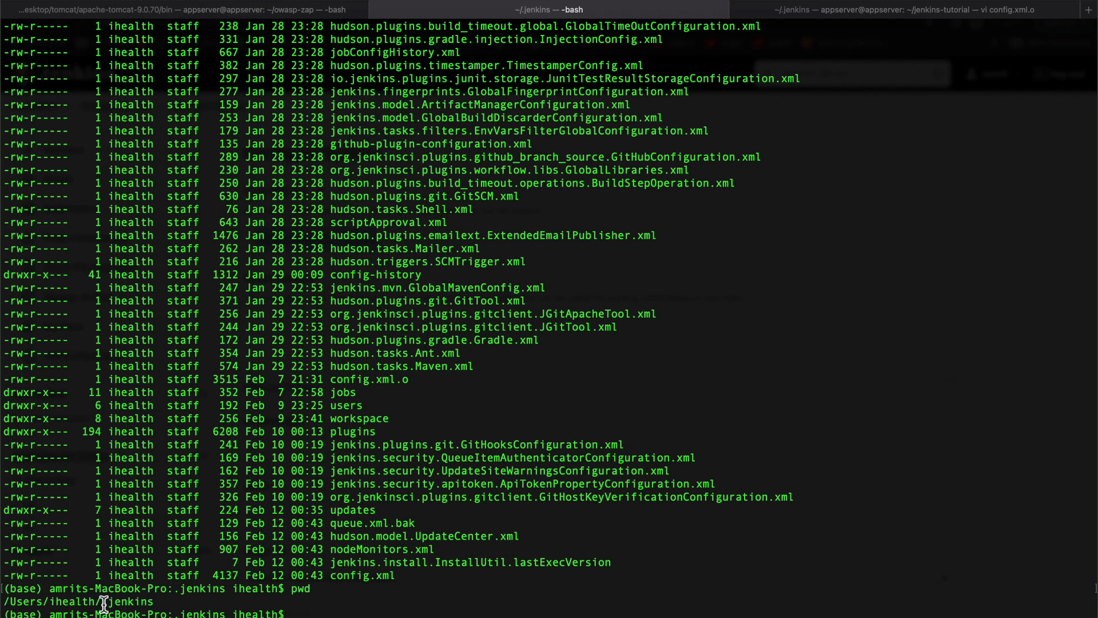
mouse_move(508, 497)
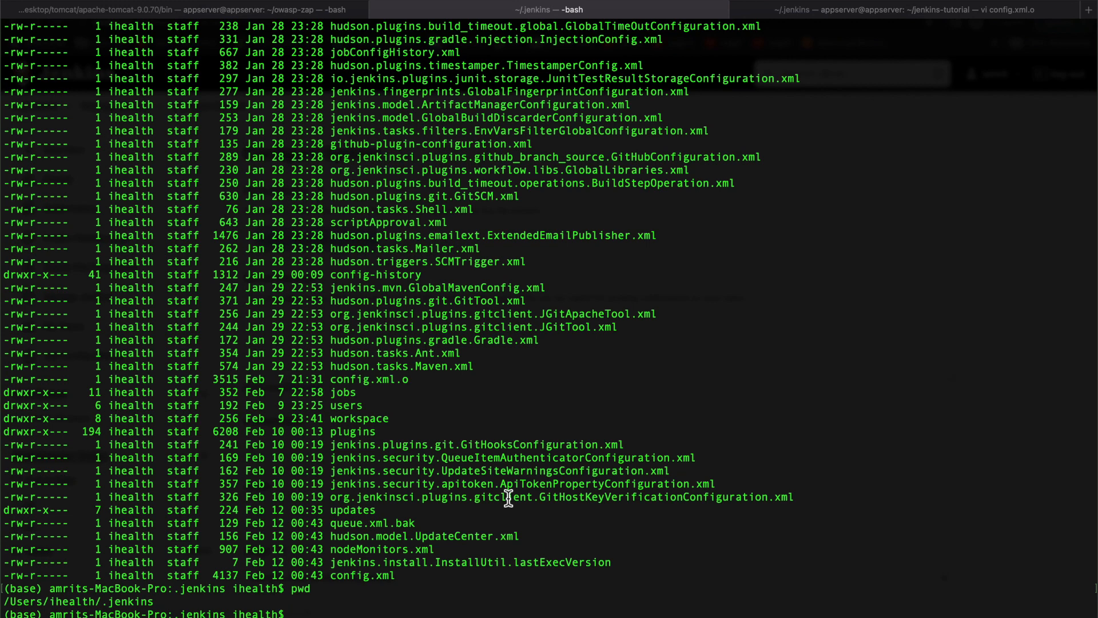
mouse_move(437, 504)
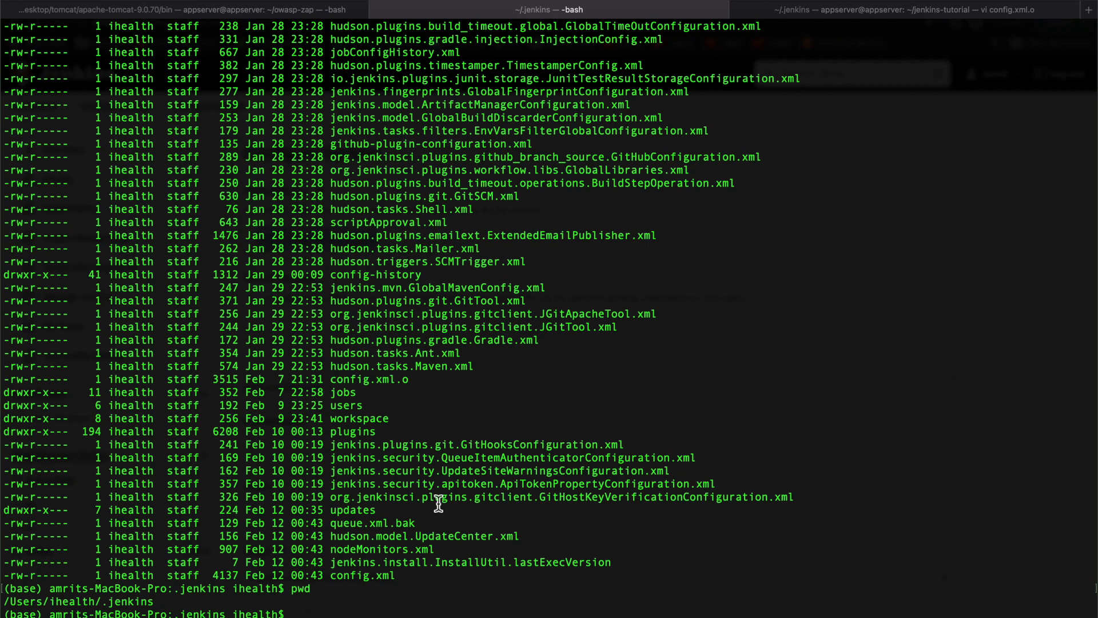
mouse_move(486, 452)
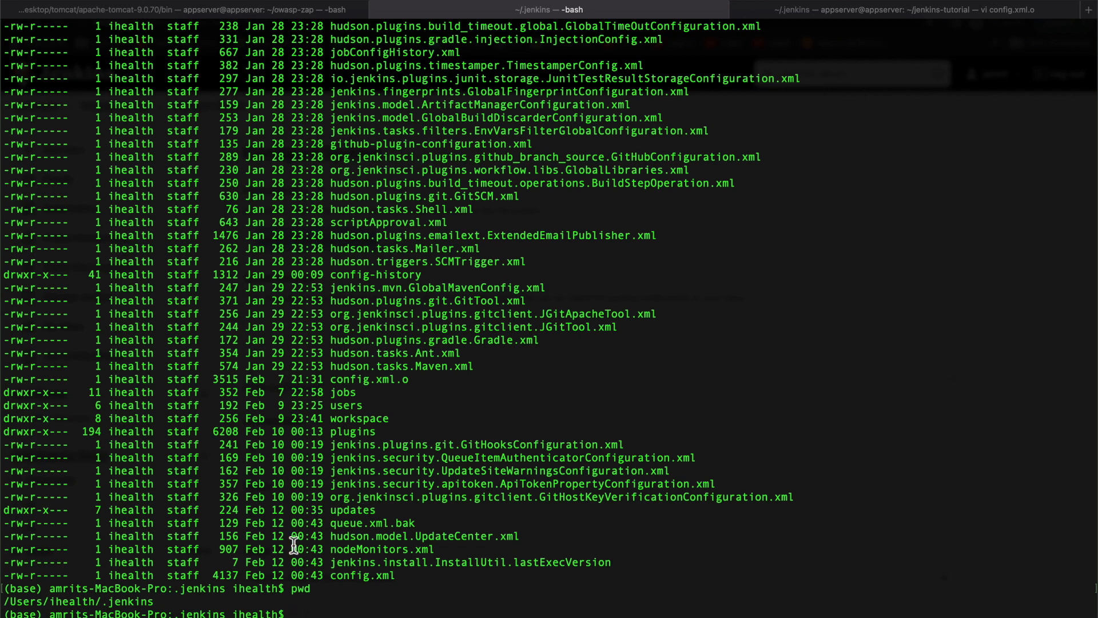
mouse_move(158, 604)
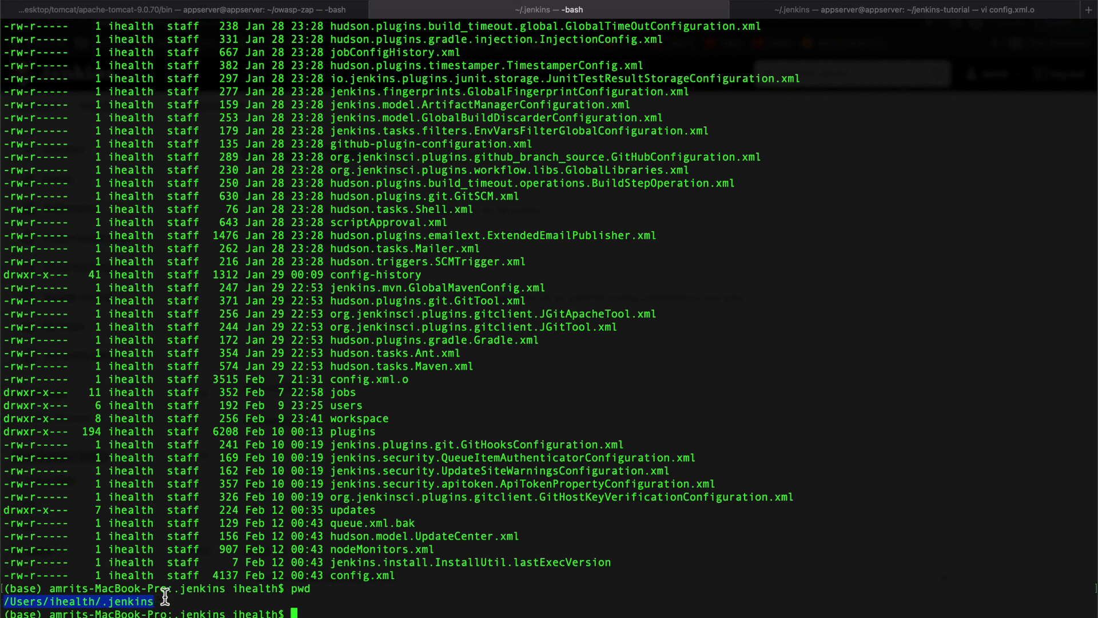
mouse_move(339, 418)
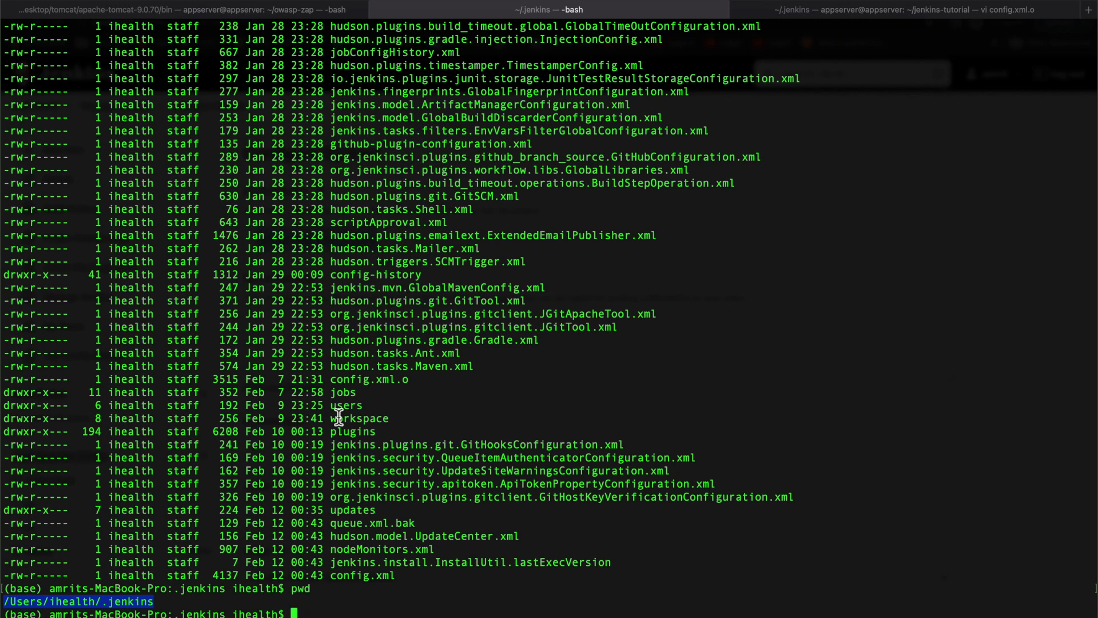
mouse_move(471, 589)
type("cd workspace/")
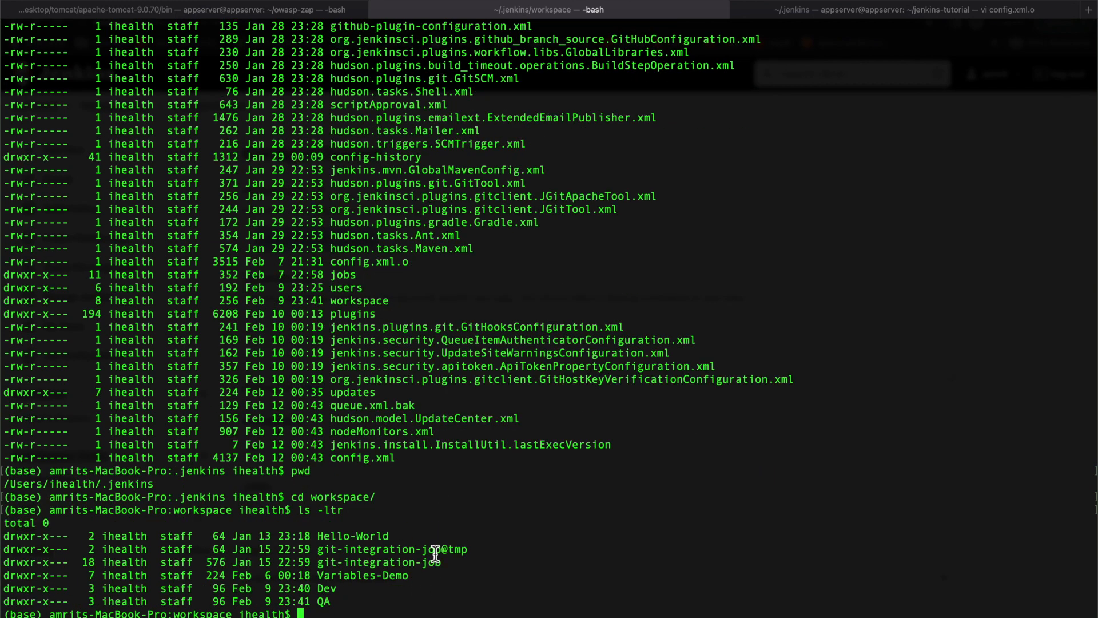
mouse_move(403, 553)
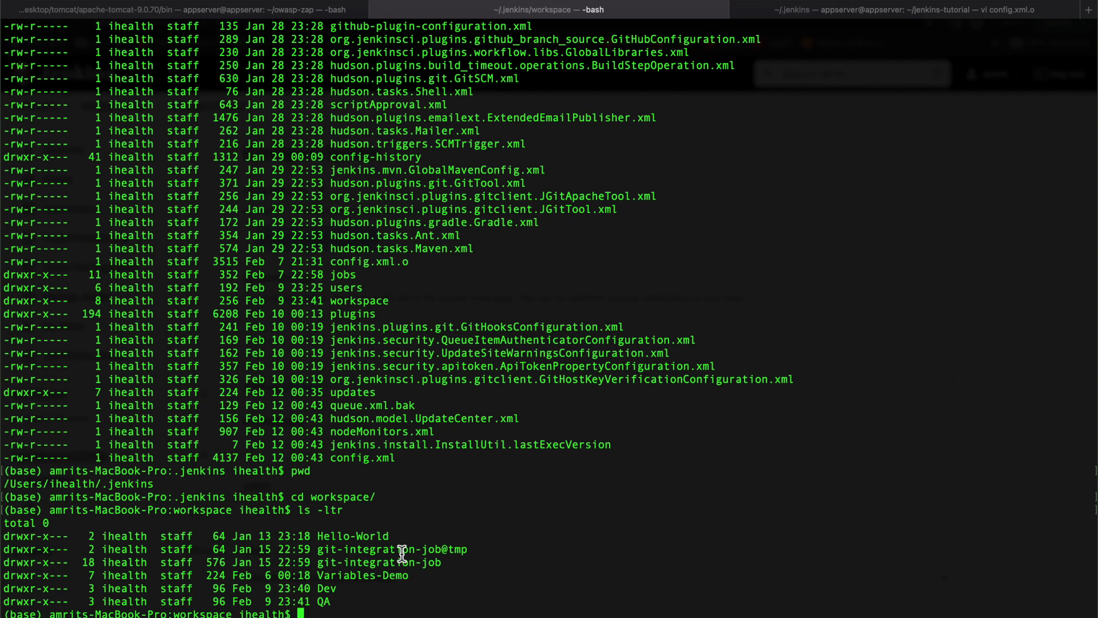
mouse_move(349, 560)
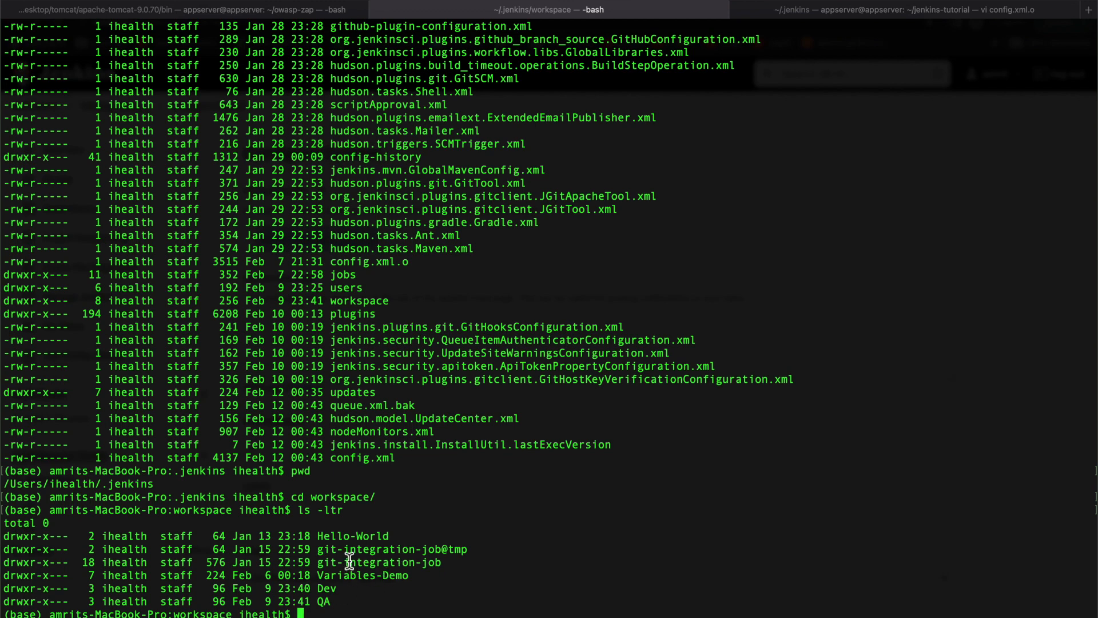
mouse_move(383, 528)
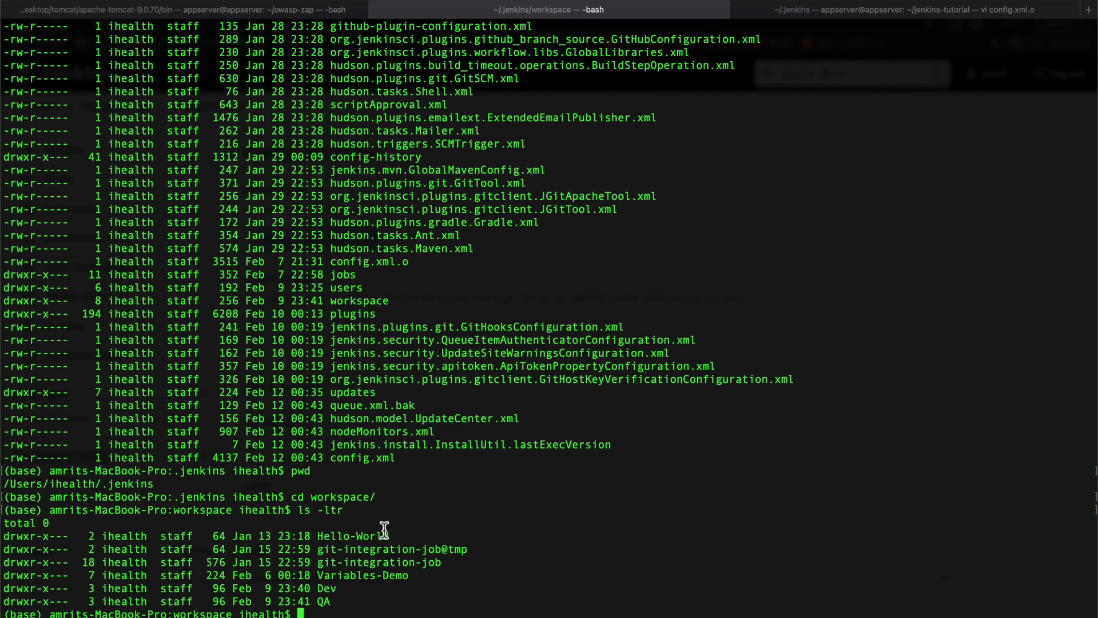
mouse_move(372, 561)
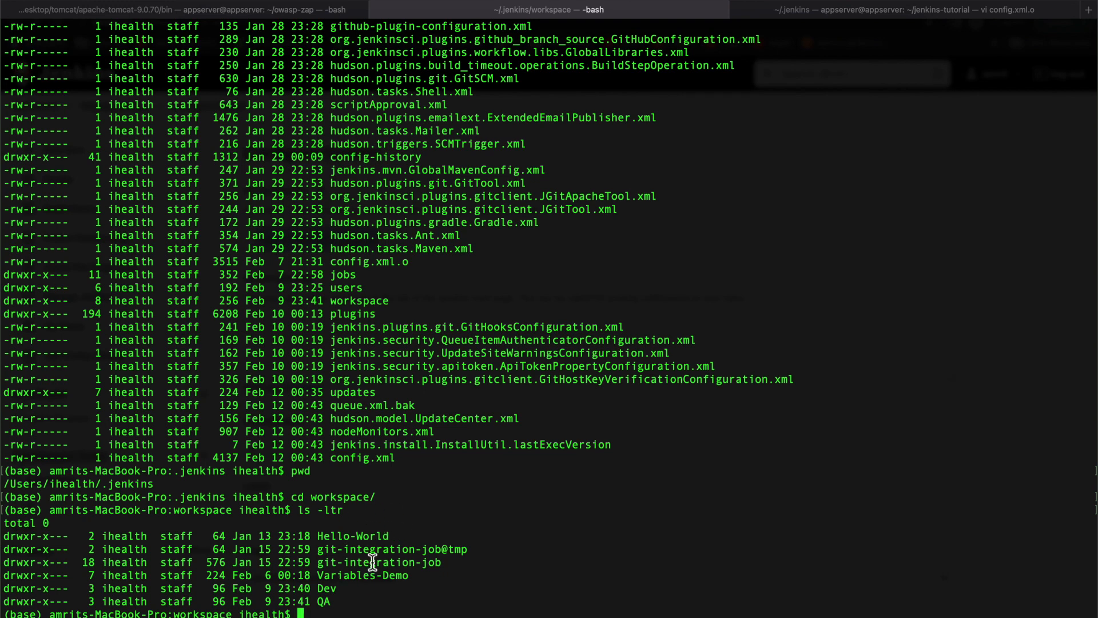
List the workspace job folders and the home directory, run pwd, then return to the browser
type("cd ..")
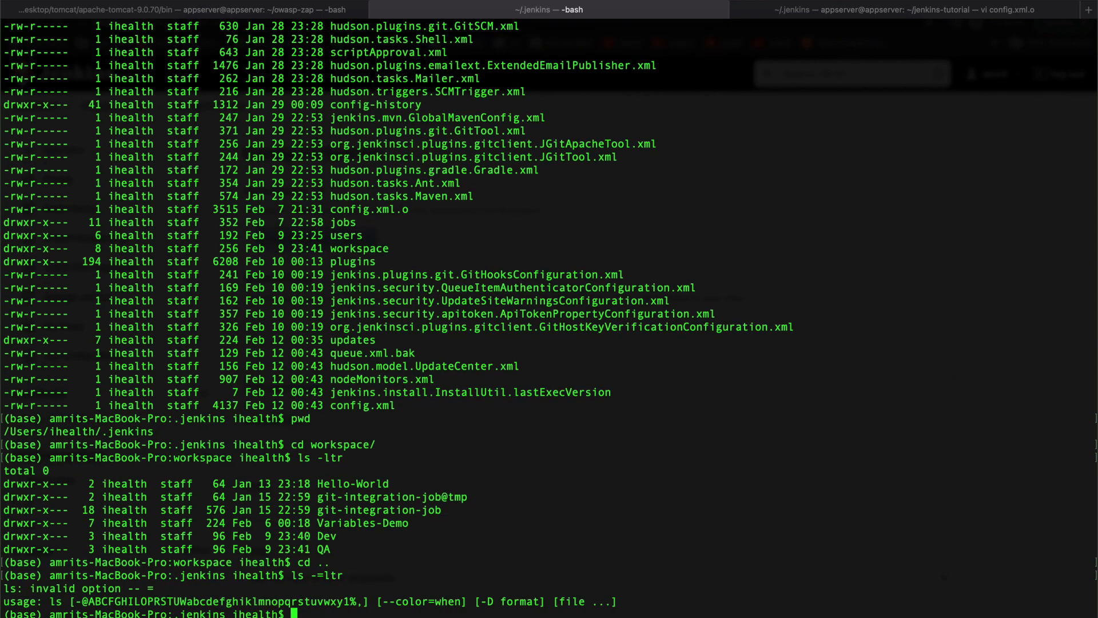
type("ls -t")
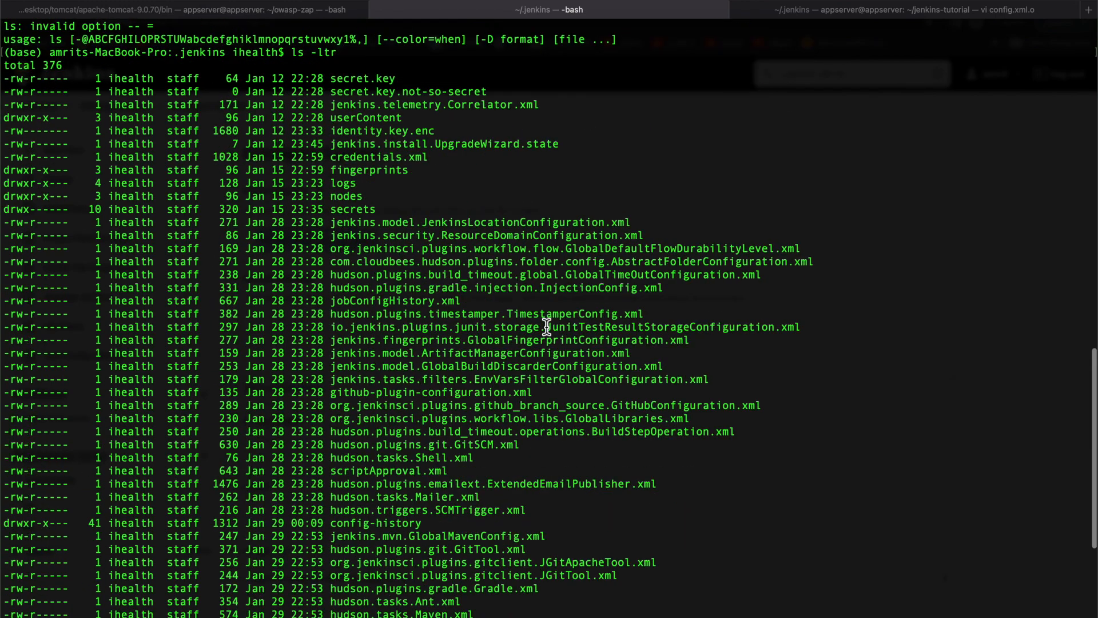
mouse_move(419, 340)
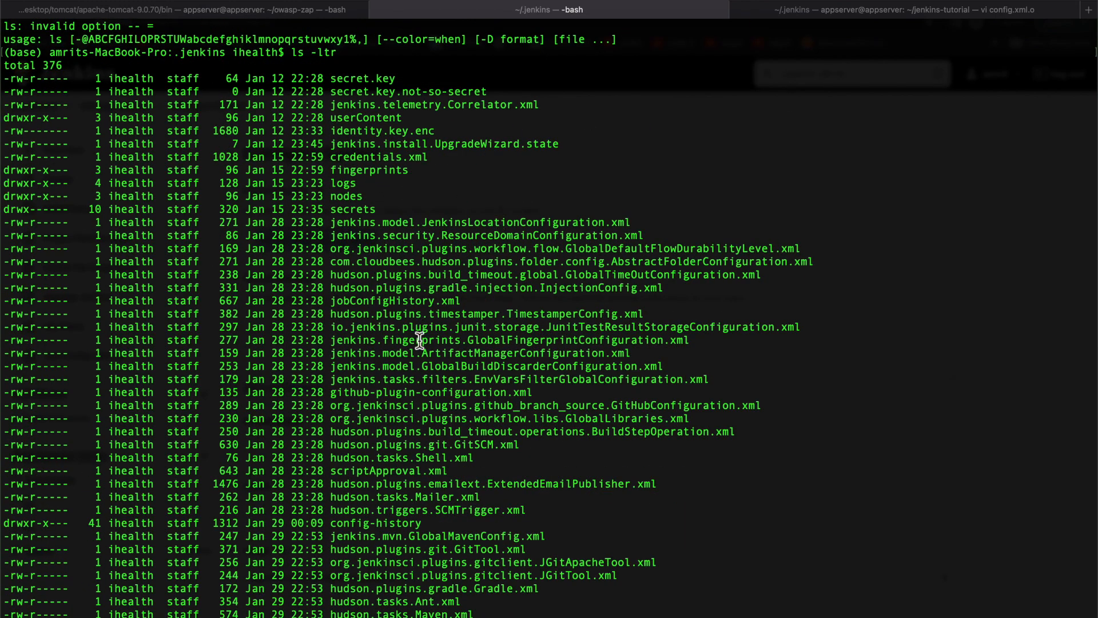
scroll("down", 3)
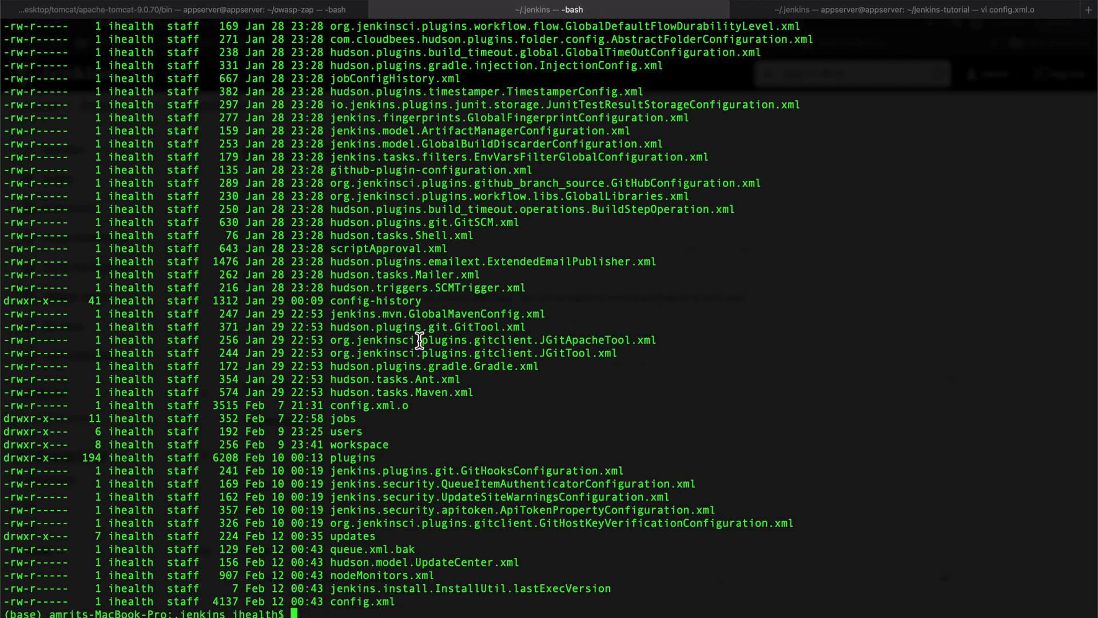
mouse_move(525, 487)
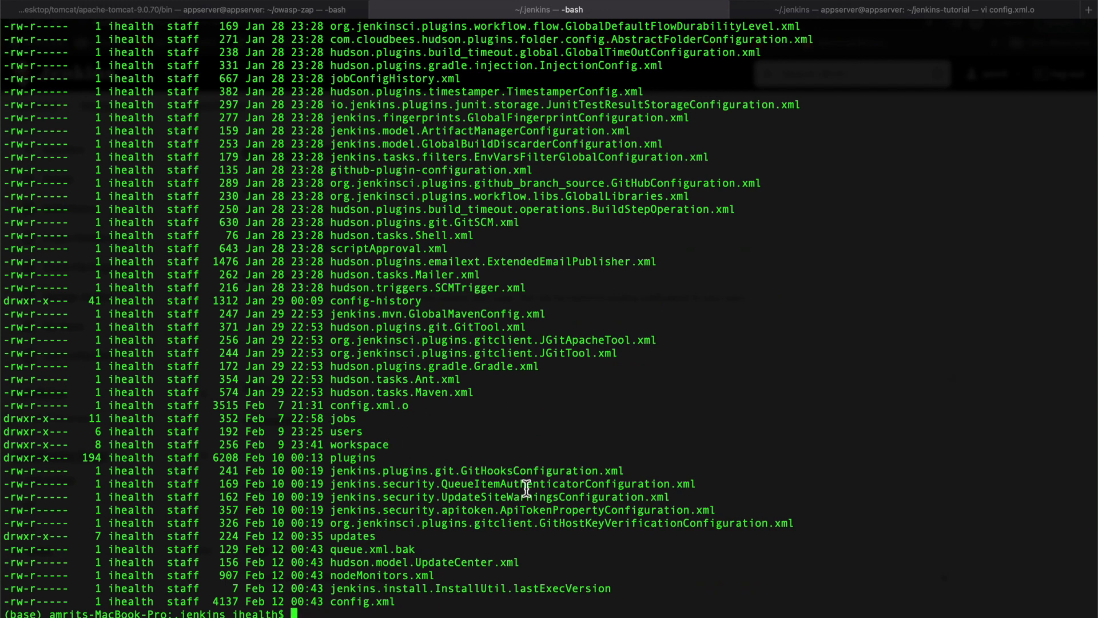
type("pwd")
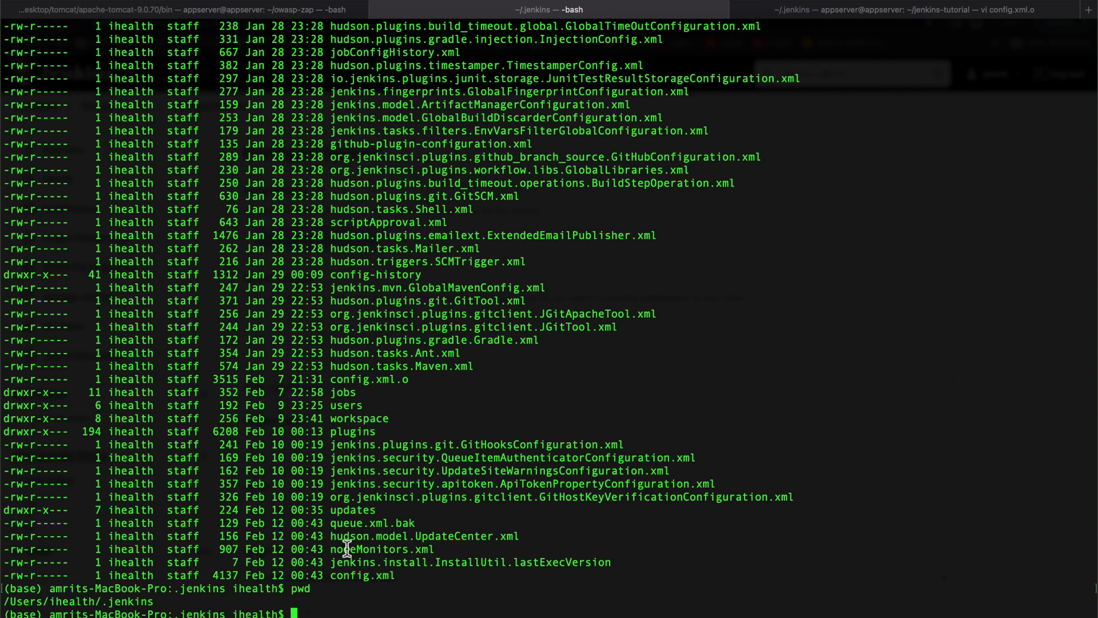
mouse_move(432, 434)
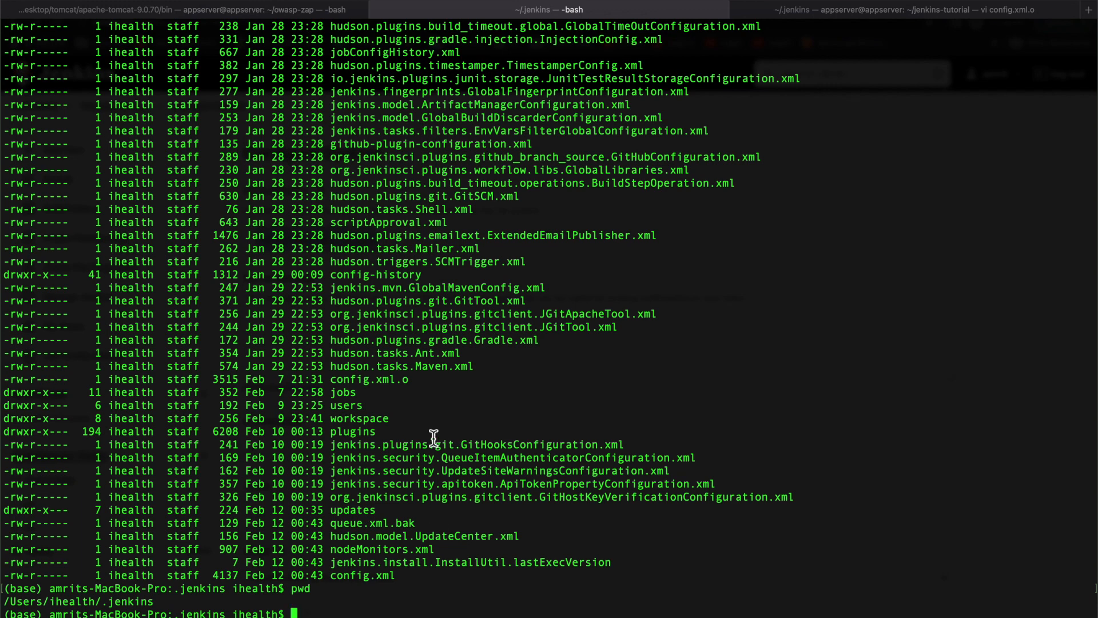
key("cmd+tab")
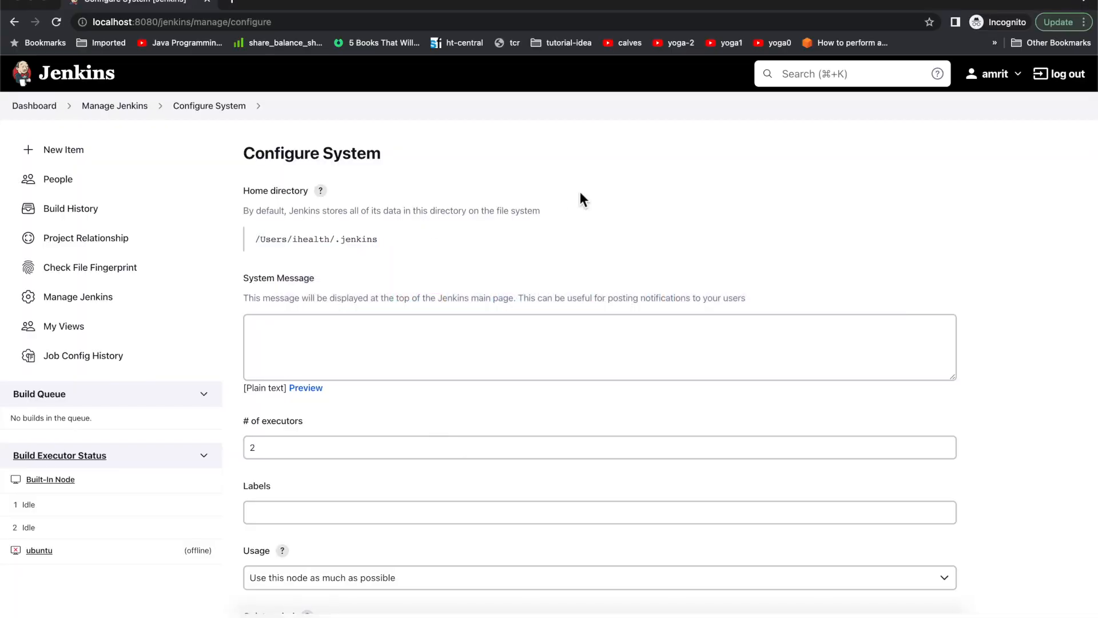
mouse_move(175, 135)
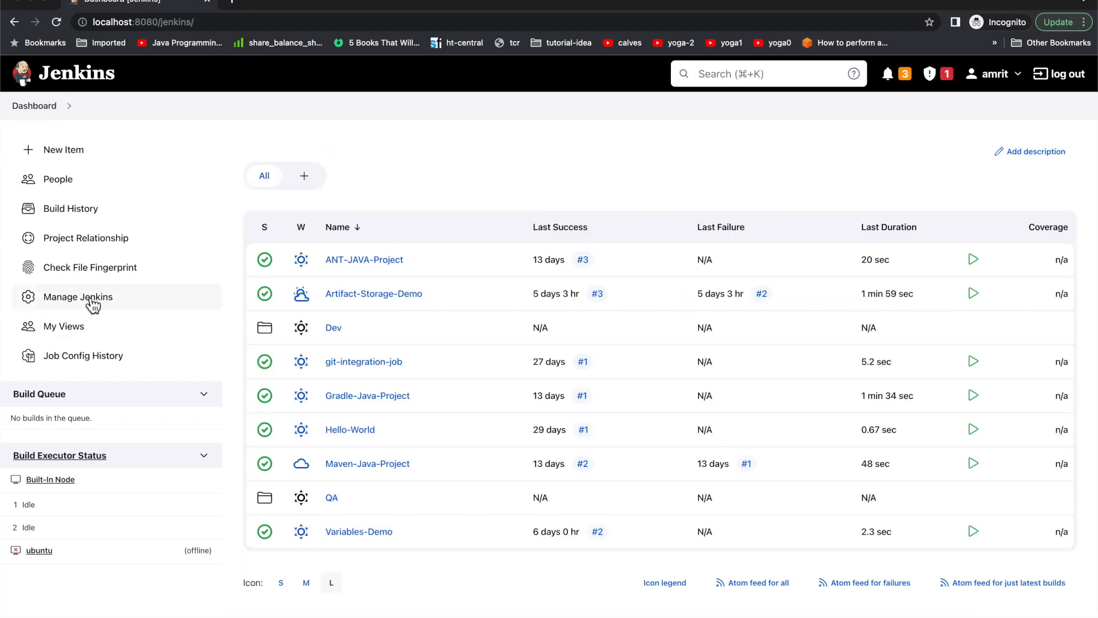
In Plugin Manager's Available plugins, search for ThinBackup and tick it for installation
left_click(78, 296)
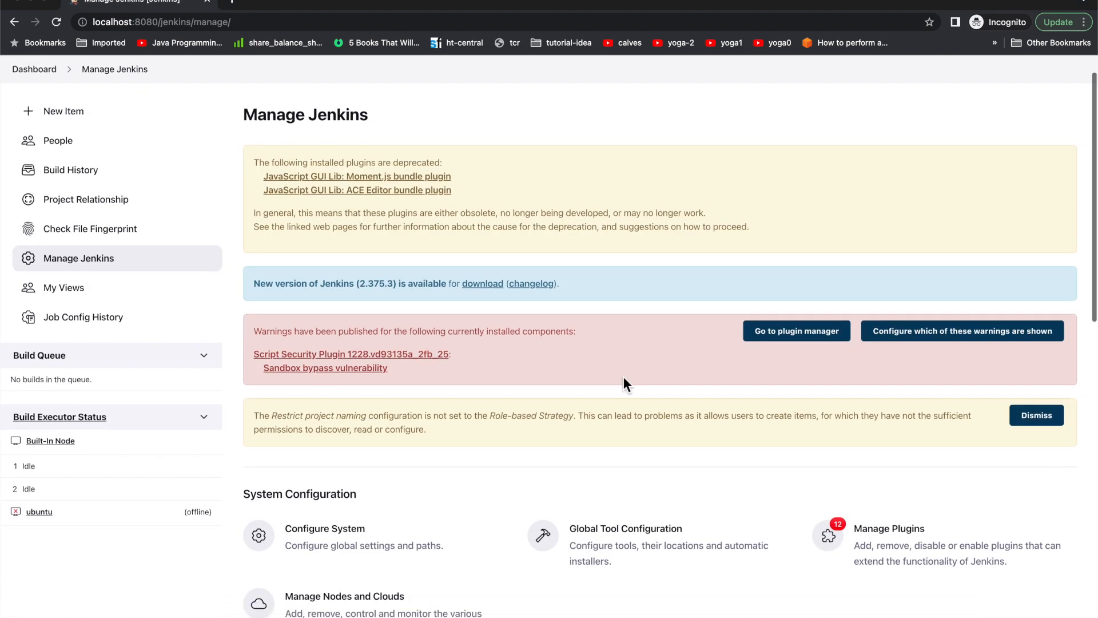
scroll("down", 3)
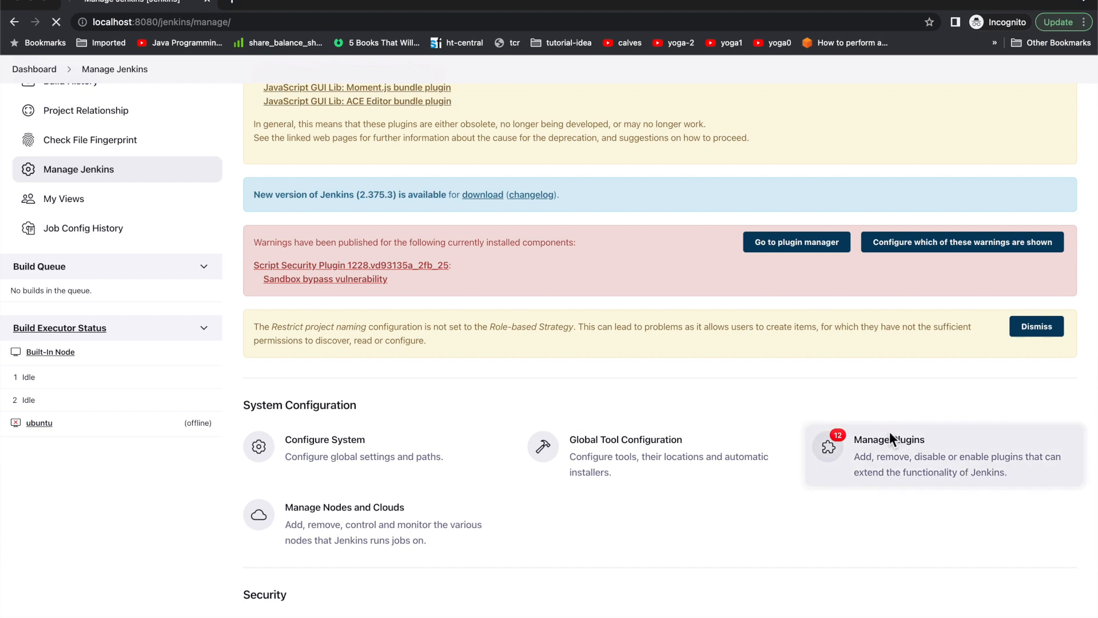
left_click(888, 440)
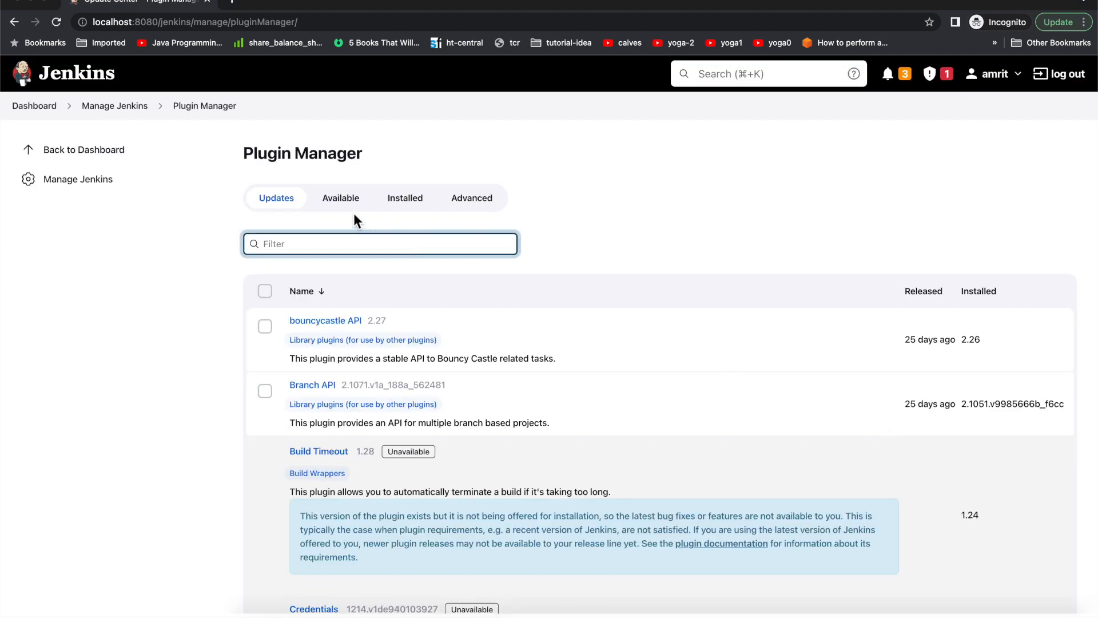
left_click(340, 198)
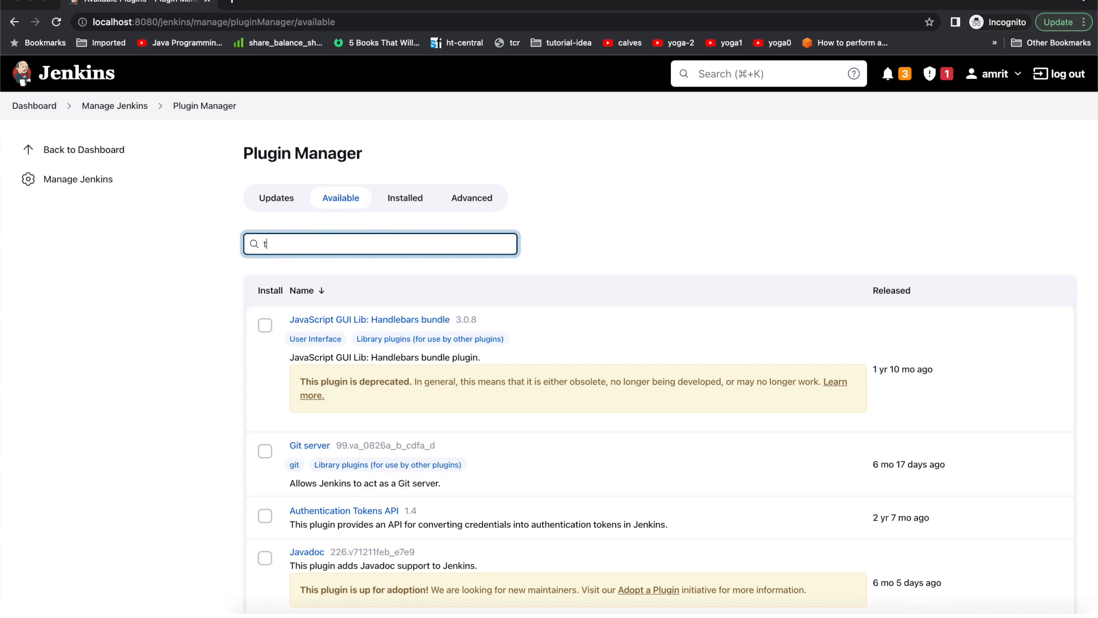
type("hin")
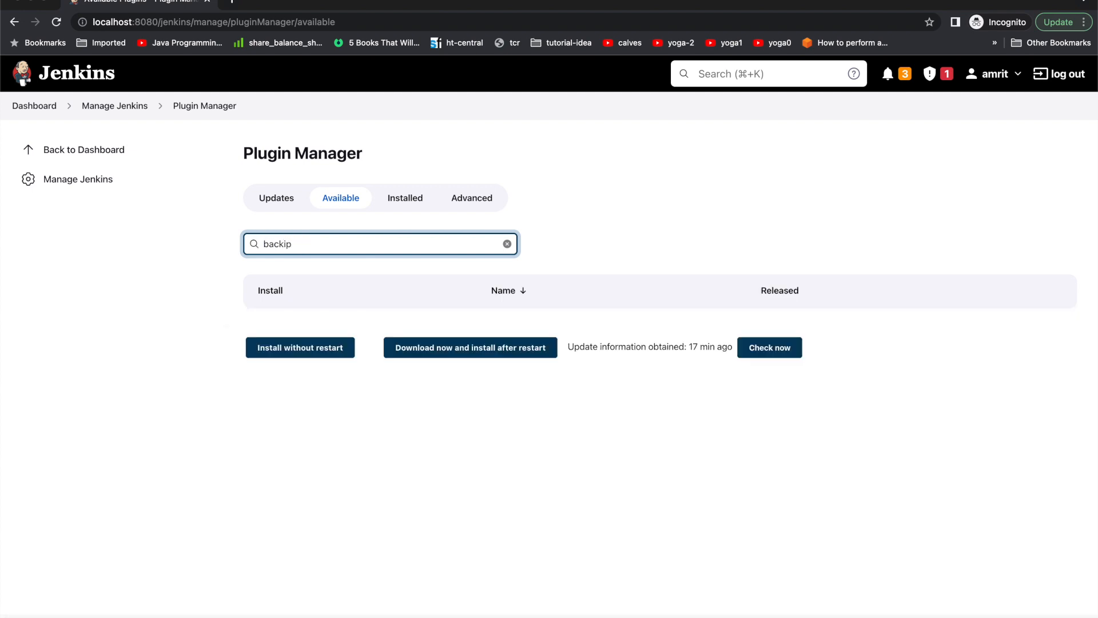
key("BackSpace")
type("u")
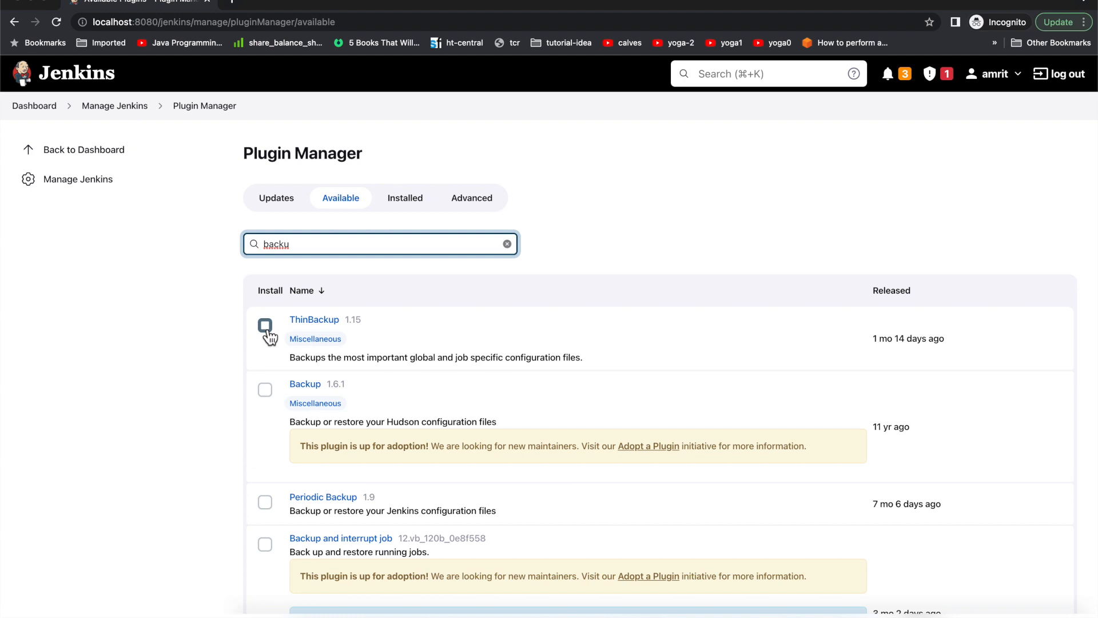
left_click(265, 325)
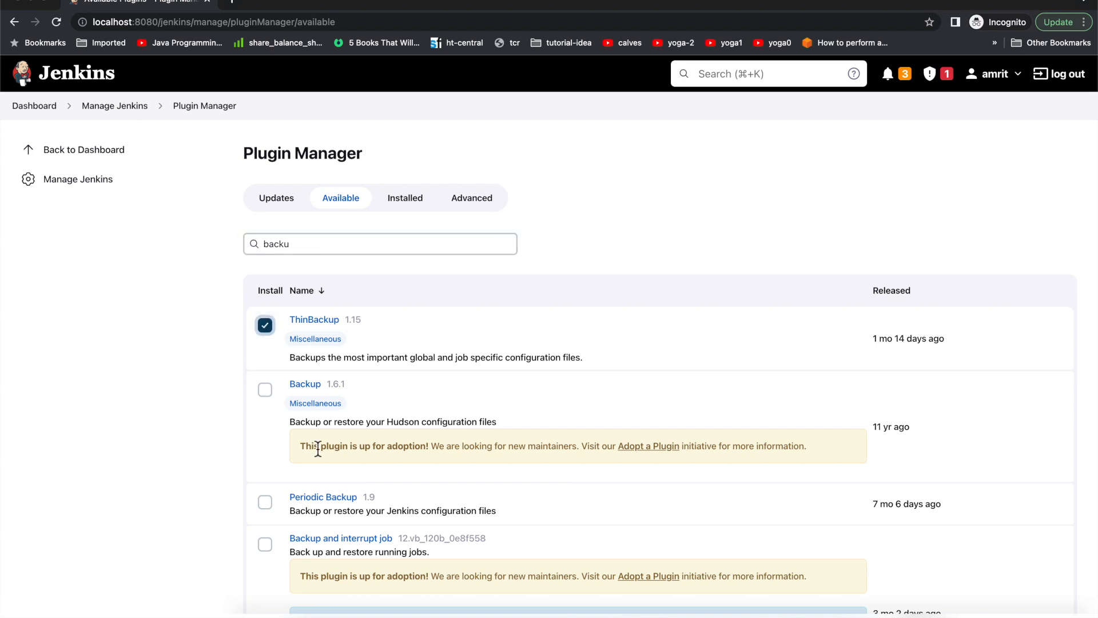
scroll("down", 3)
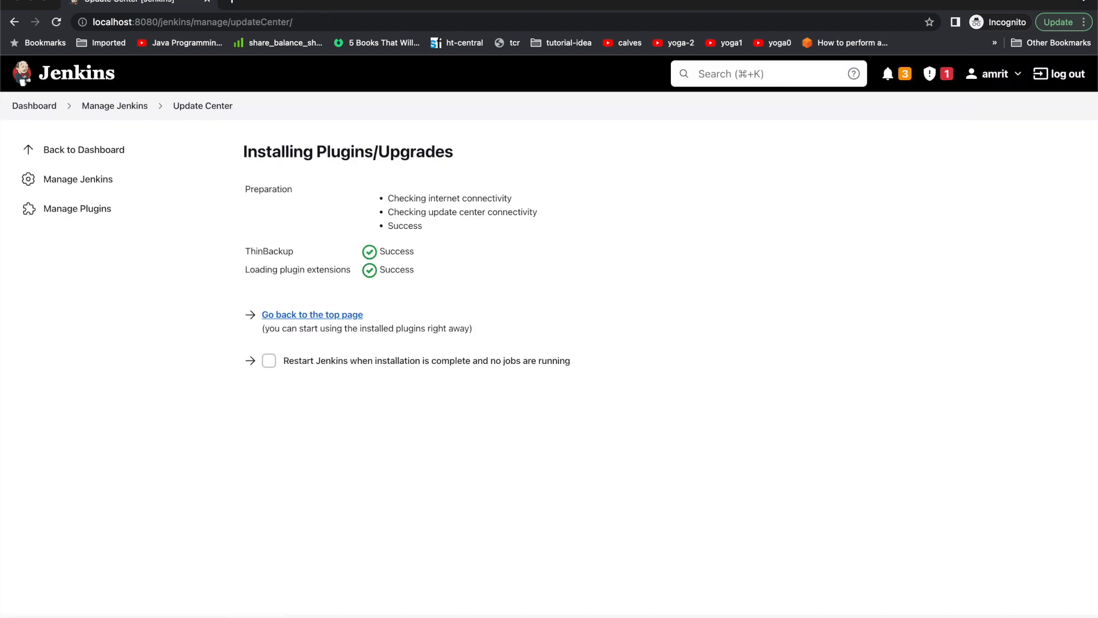
From Manage Jenkins, open the ThinBackup page and trigger an immediate backup
left_click(311, 314)
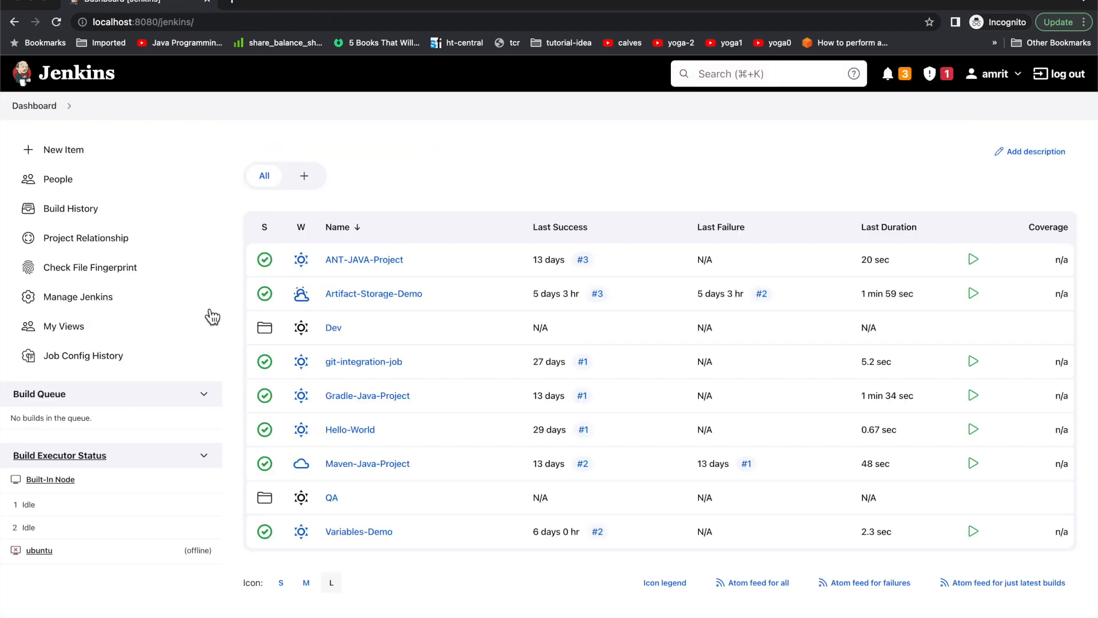
left_click(78, 296)
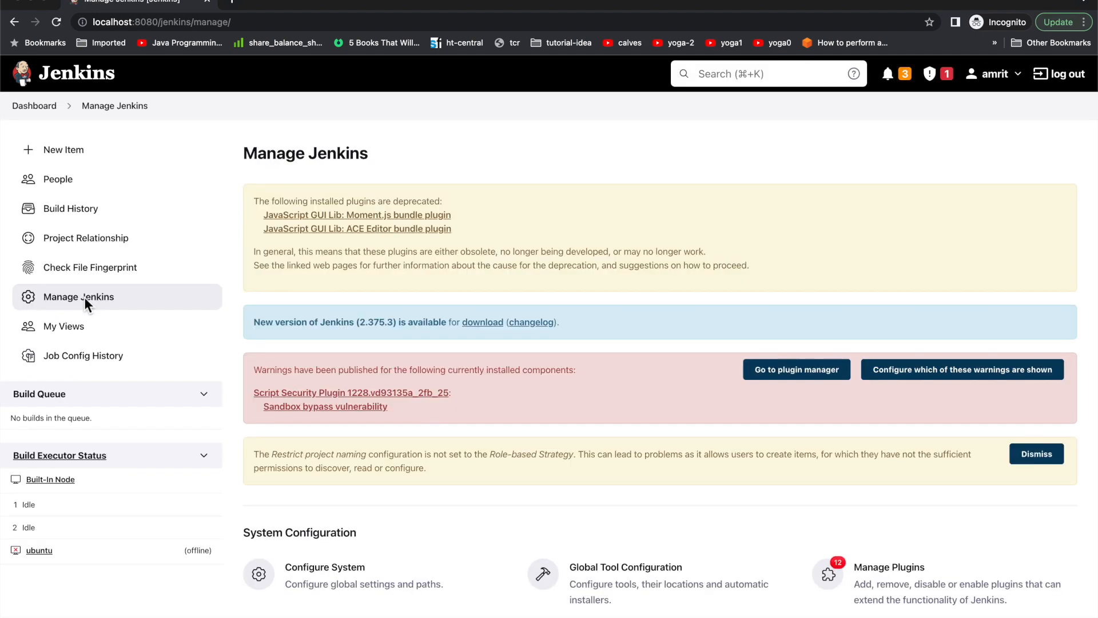
scroll("down", 3)
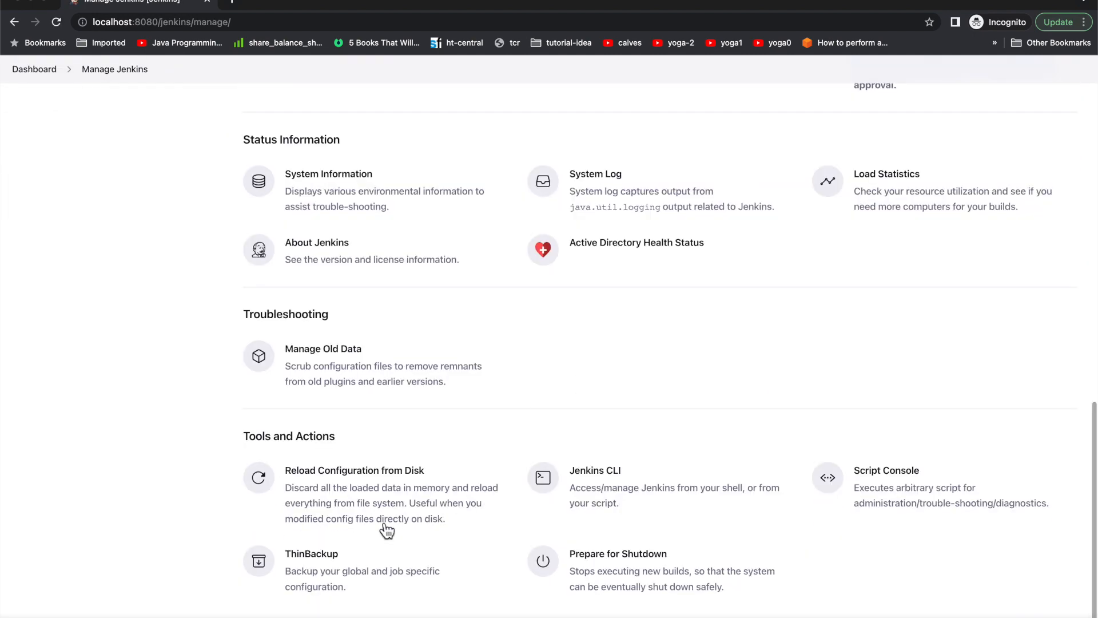
mouse_move(334, 576)
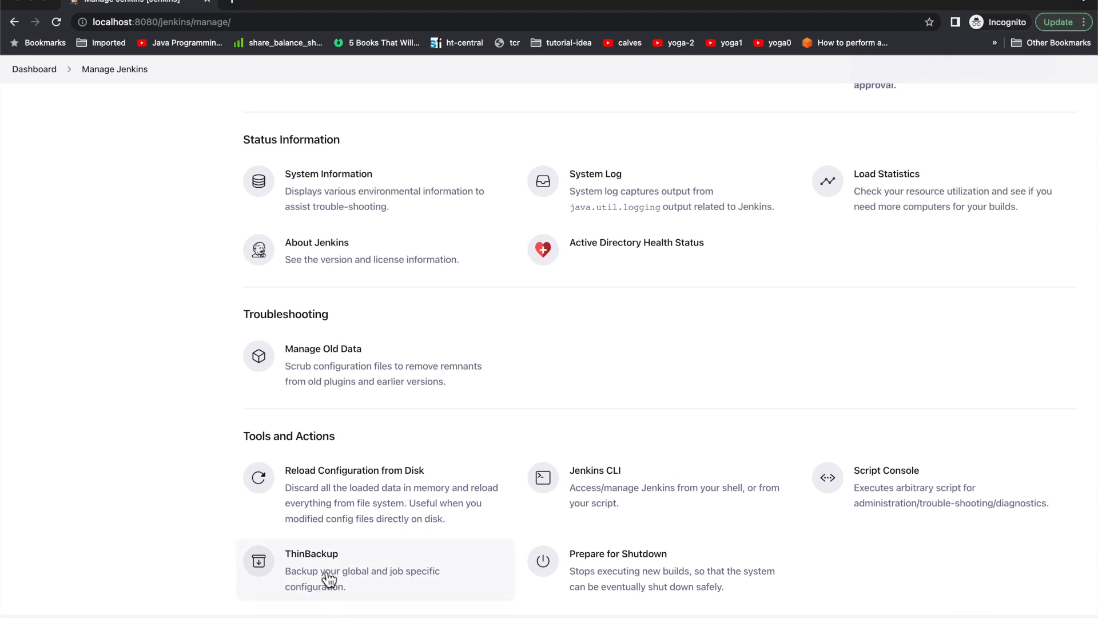
mouse_move(383, 581)
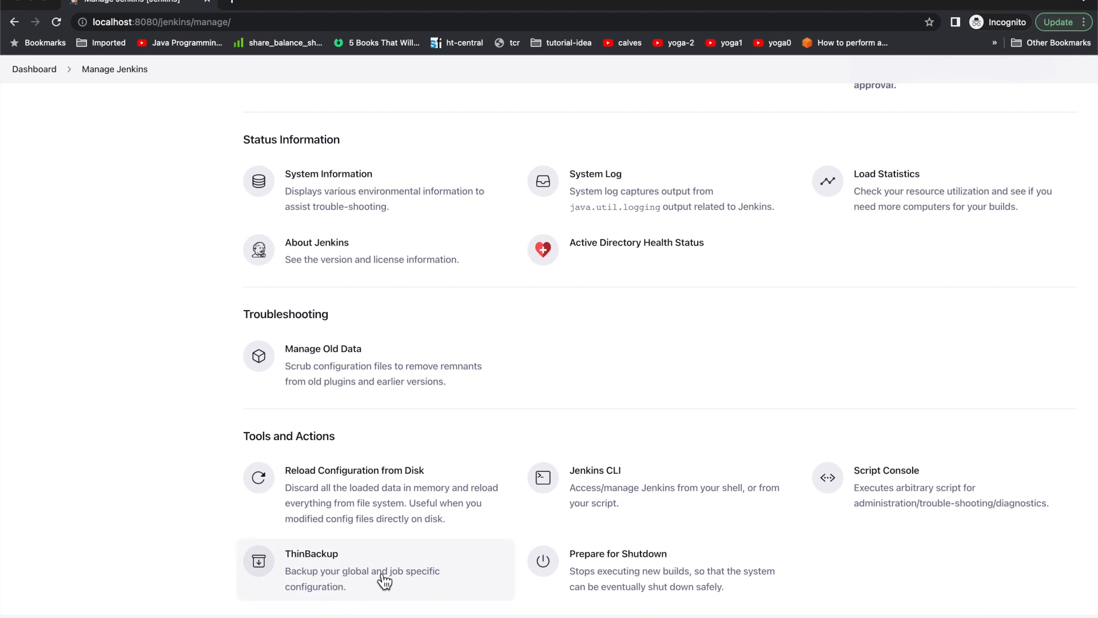
left_click(311, 554)
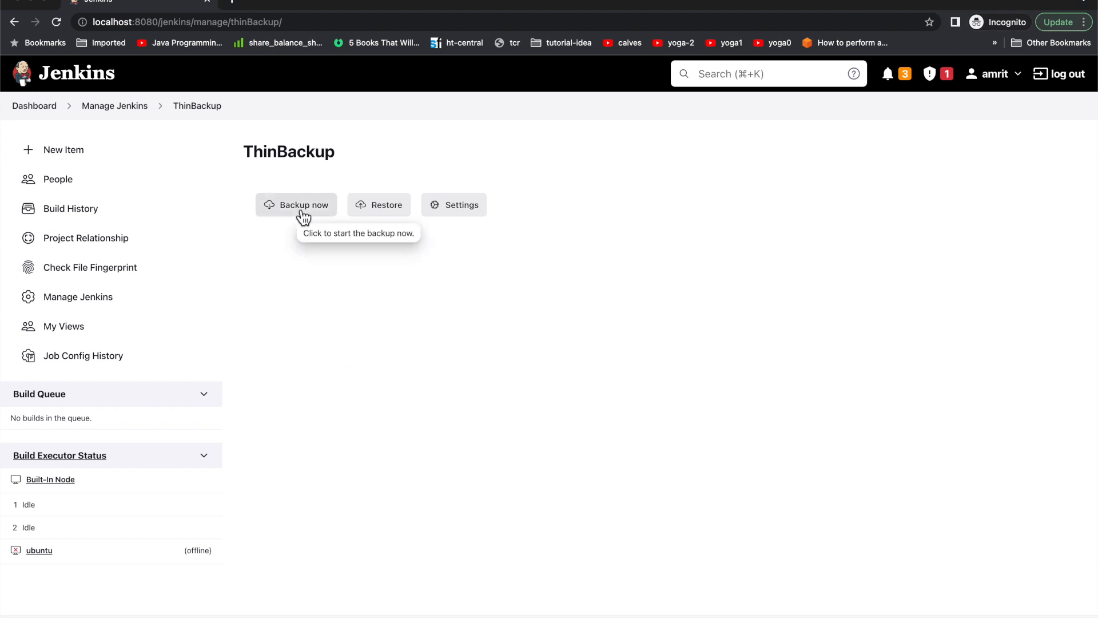
left_click(303, 205)
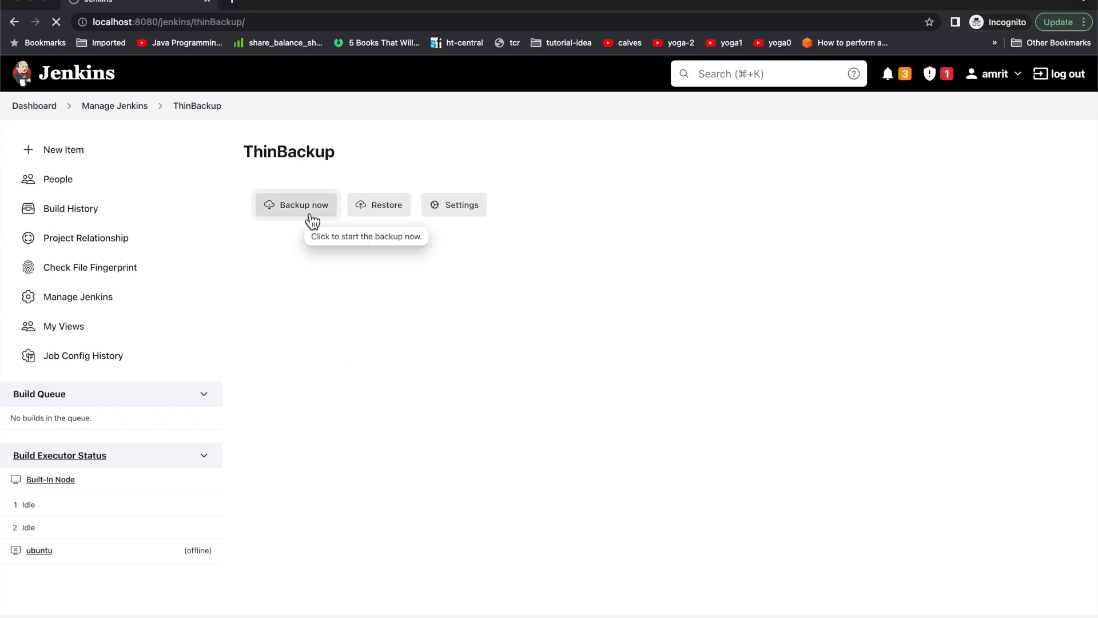
In ThinBackup Settings, enter /var/tmp as the backup directory after checking its help
left_click(453, 205)
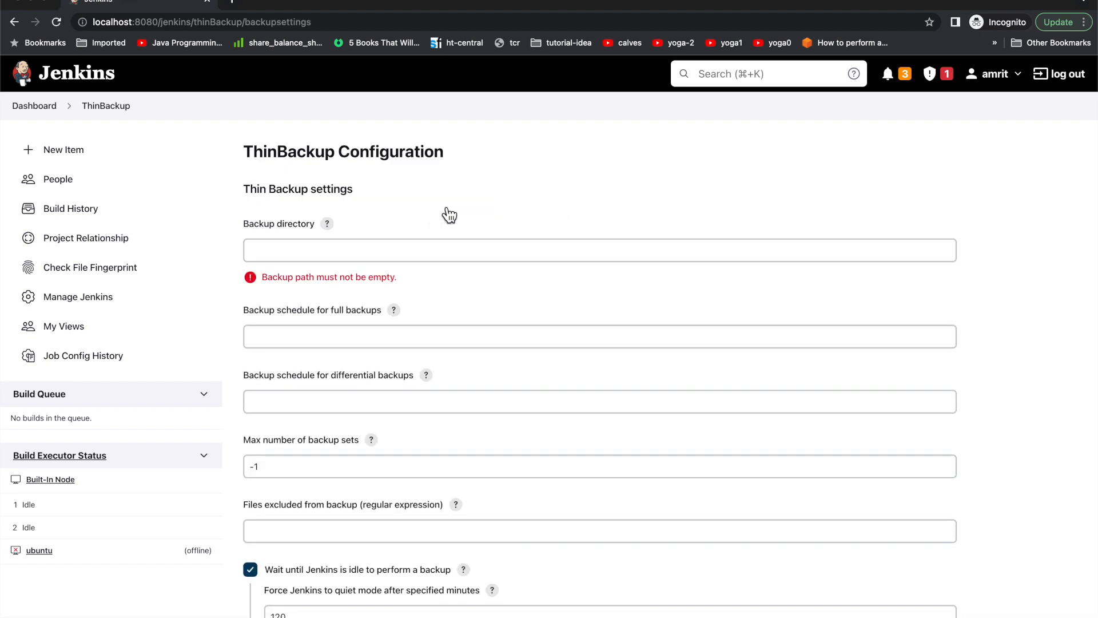
left_click(599, 250)
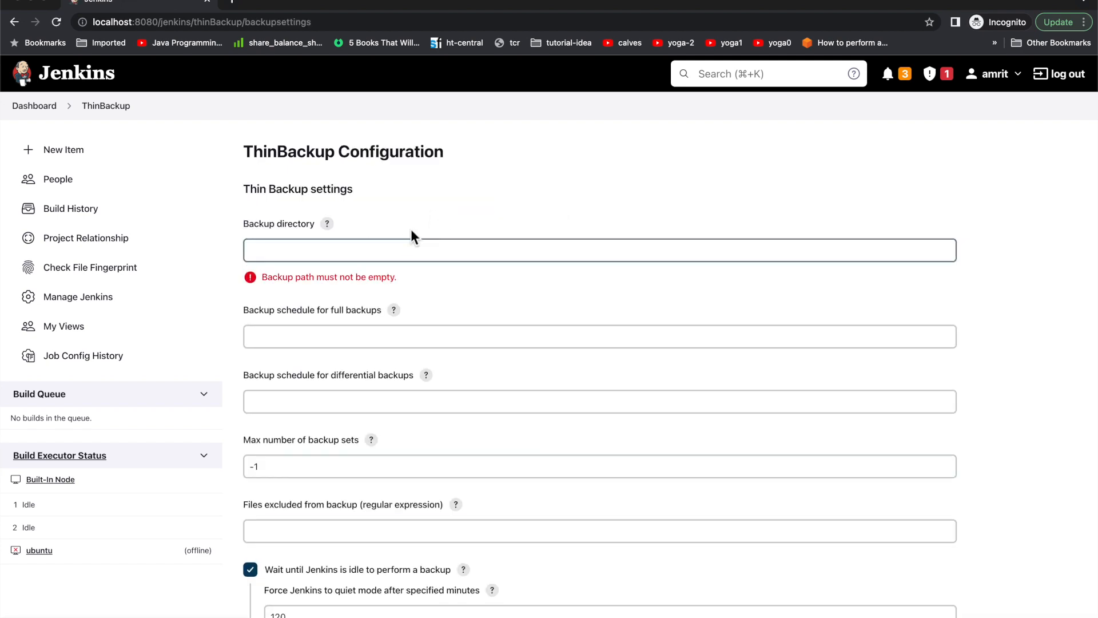
left_click(302, 250)
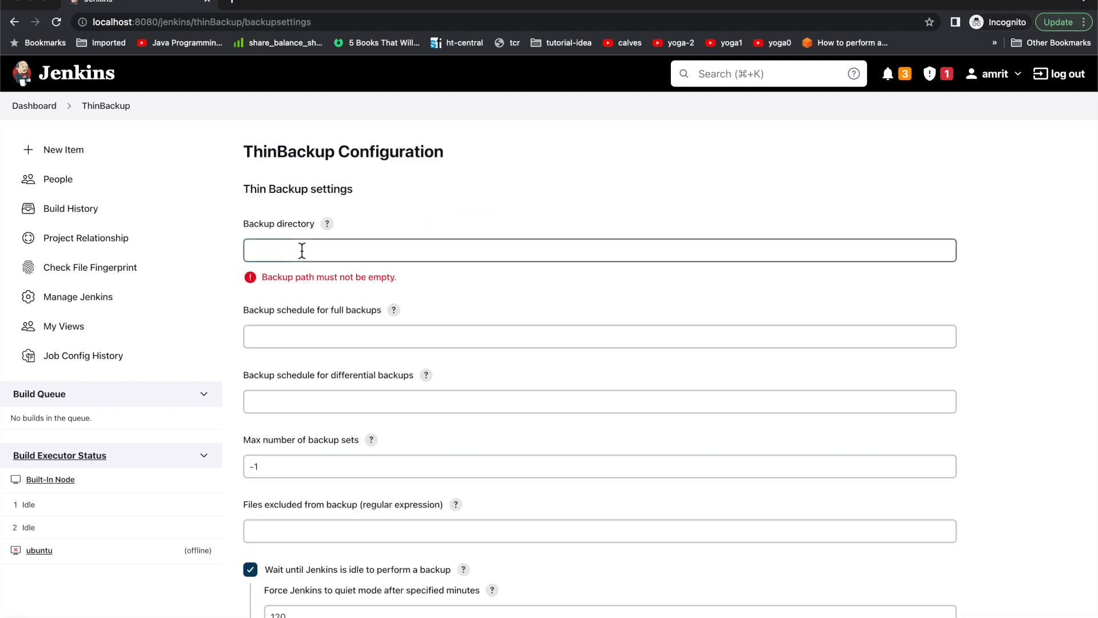
type("/")
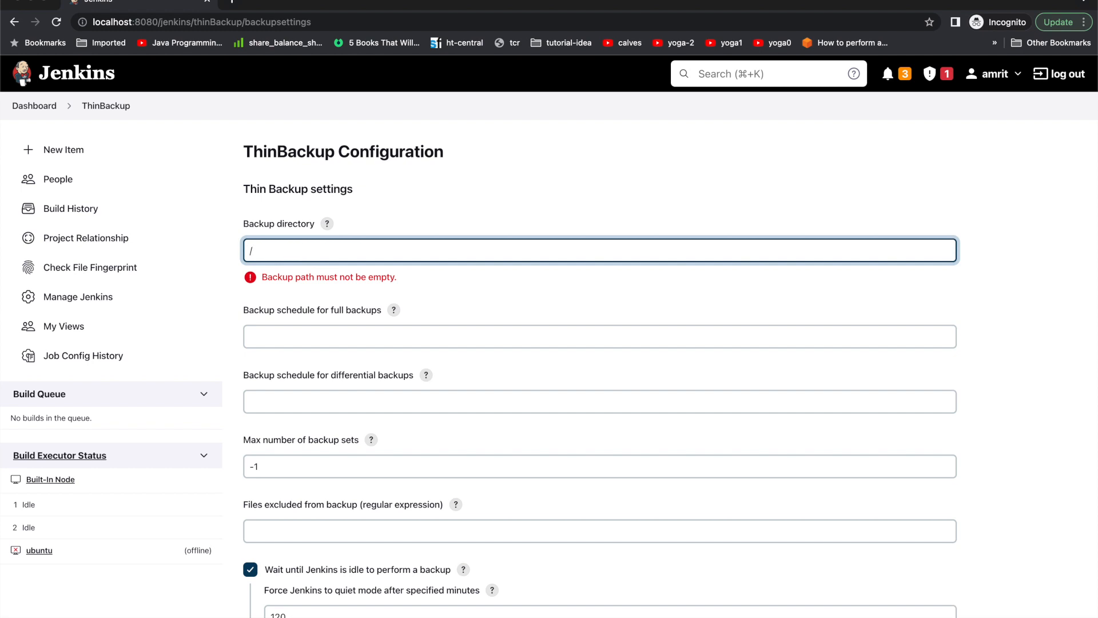
type("opt")
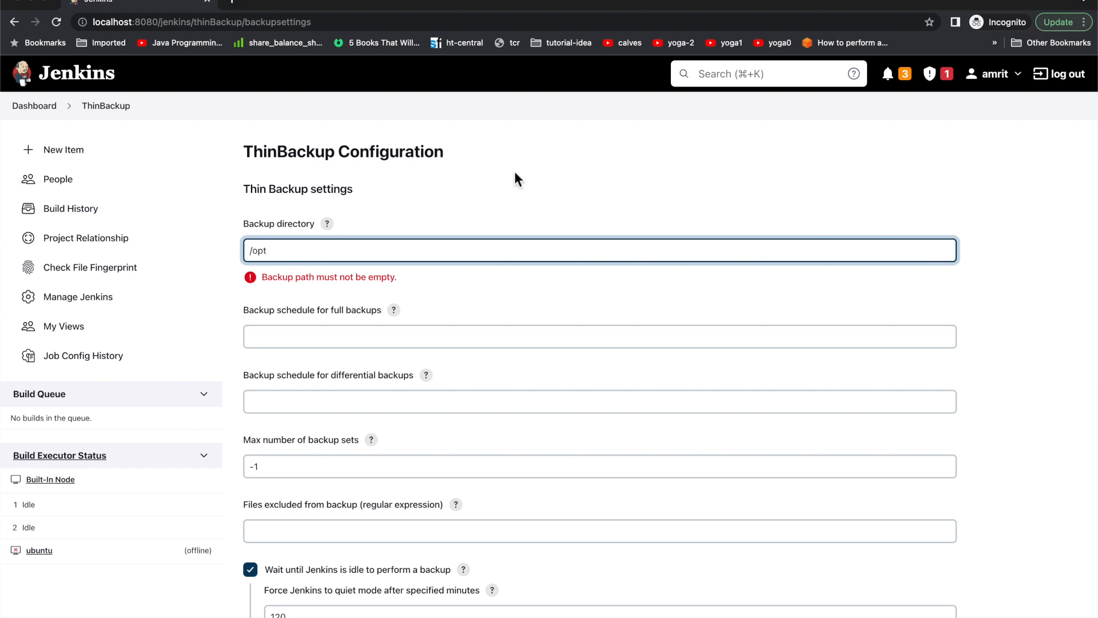
left_click(326, 223)
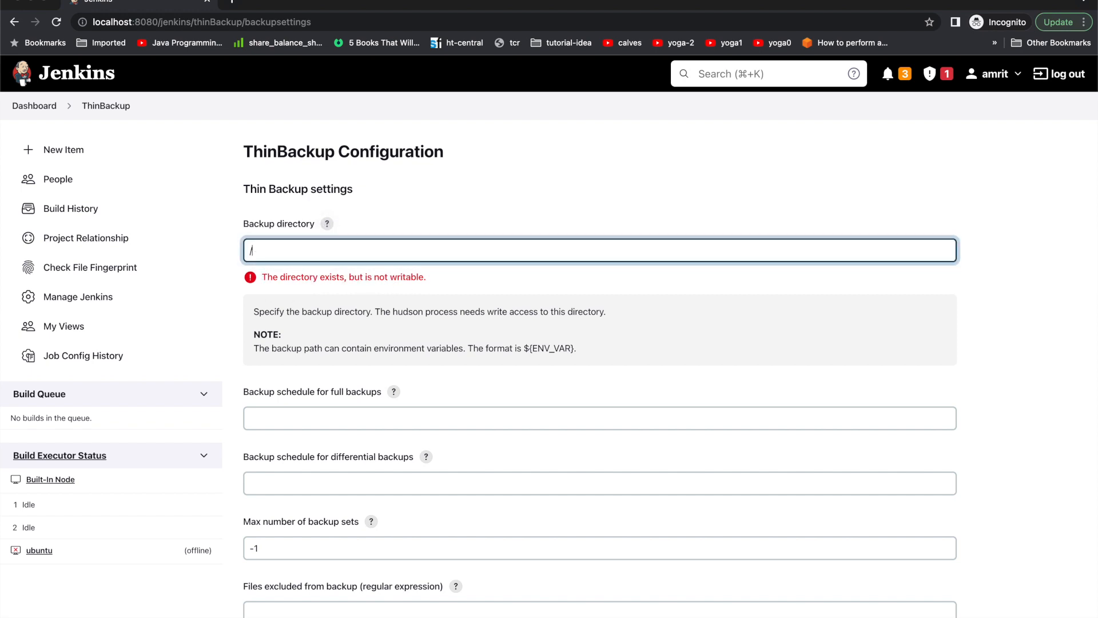
type("var/")
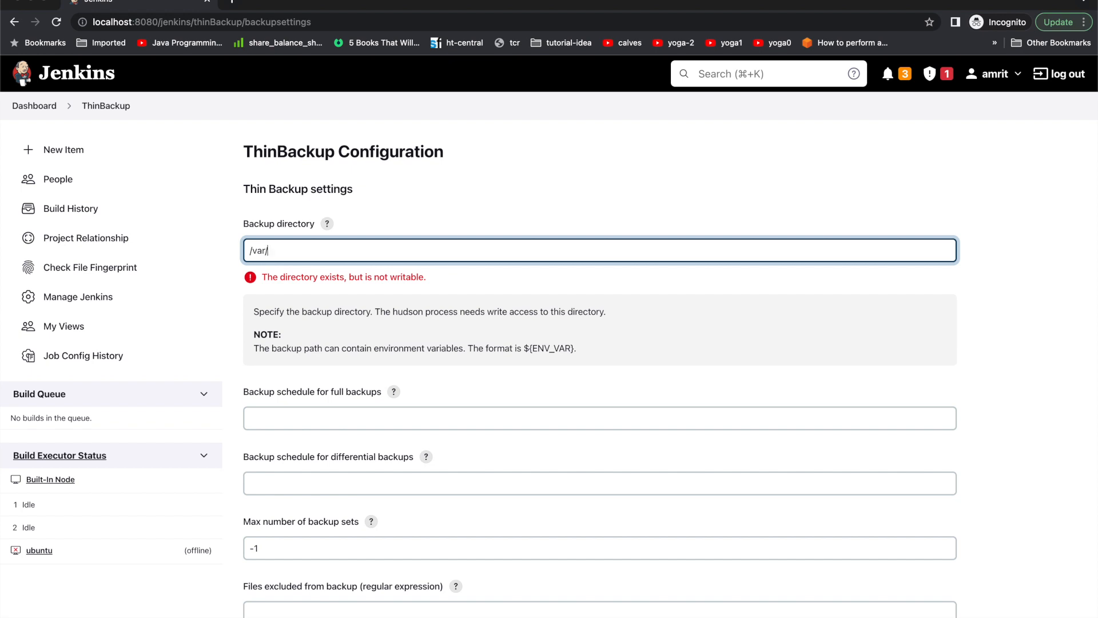
type("tmp")
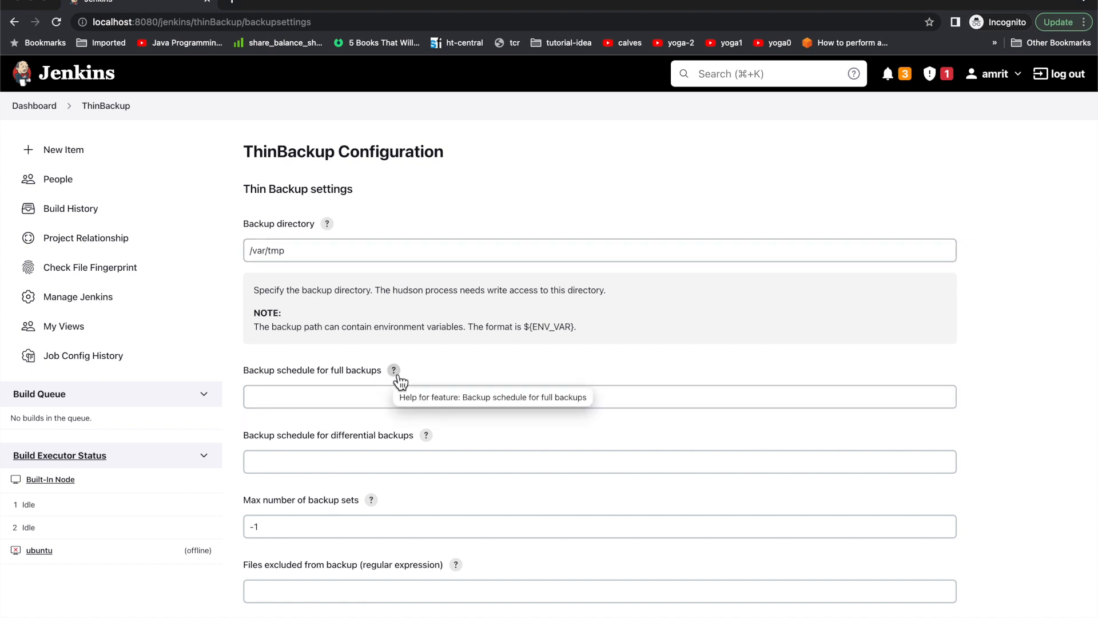
Read the help for the full and differential backup schedule fields
left_click(393, 371)
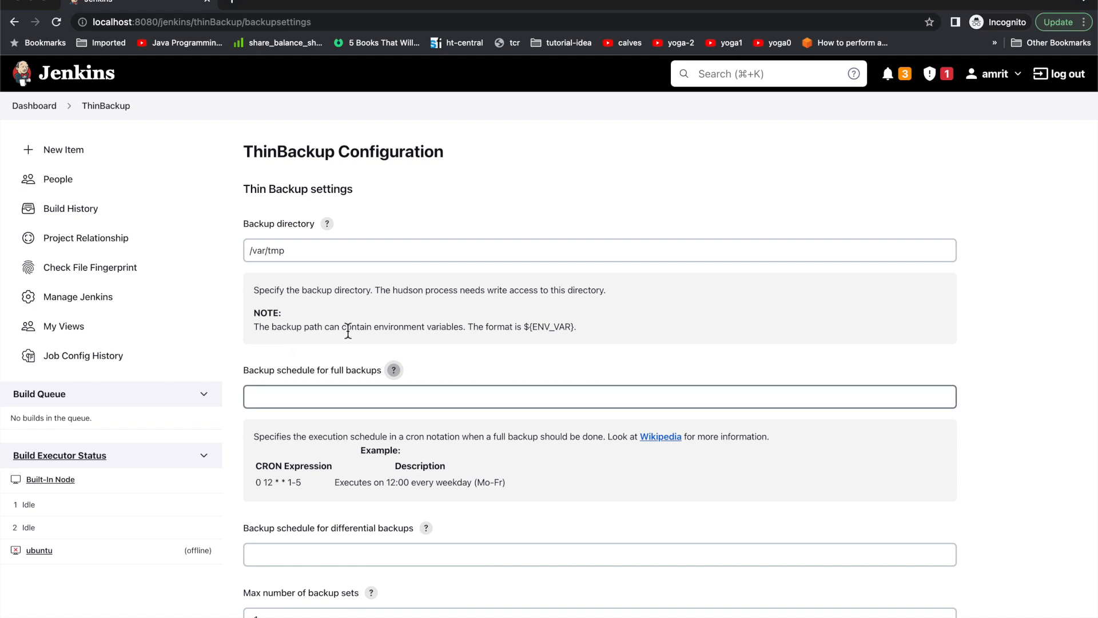
scroll("down", 3)
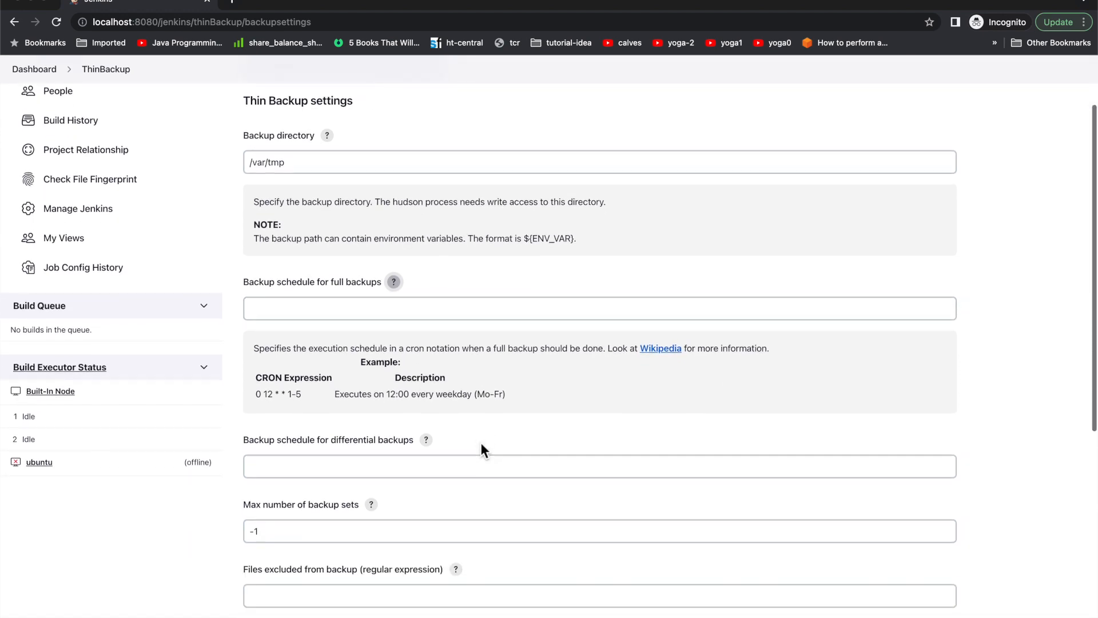
scroll("down", 3)
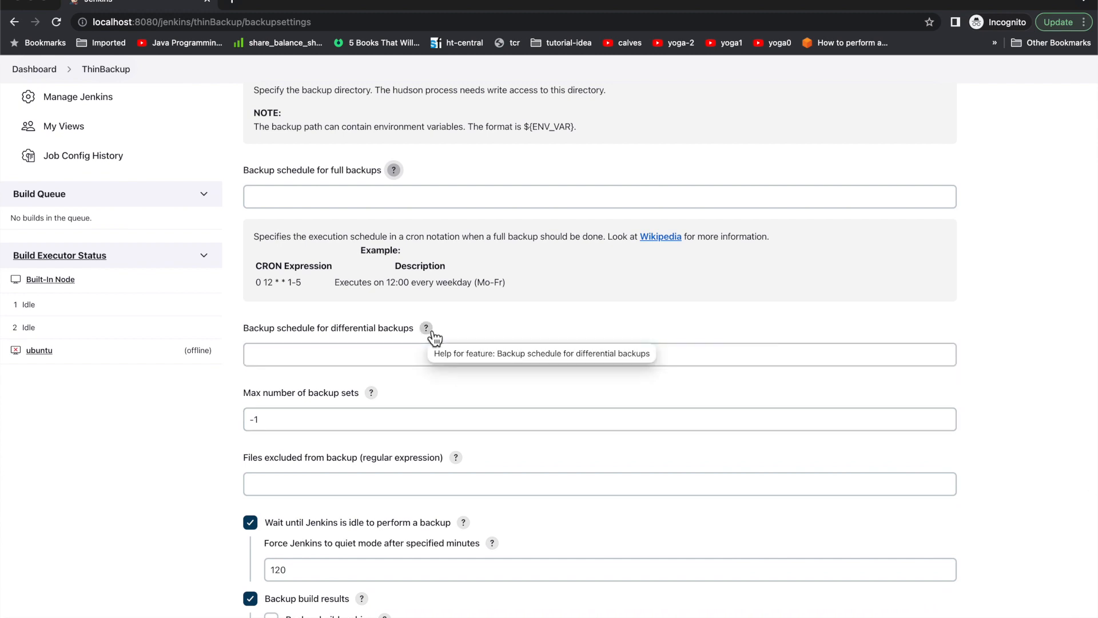
left_click(426, 328)
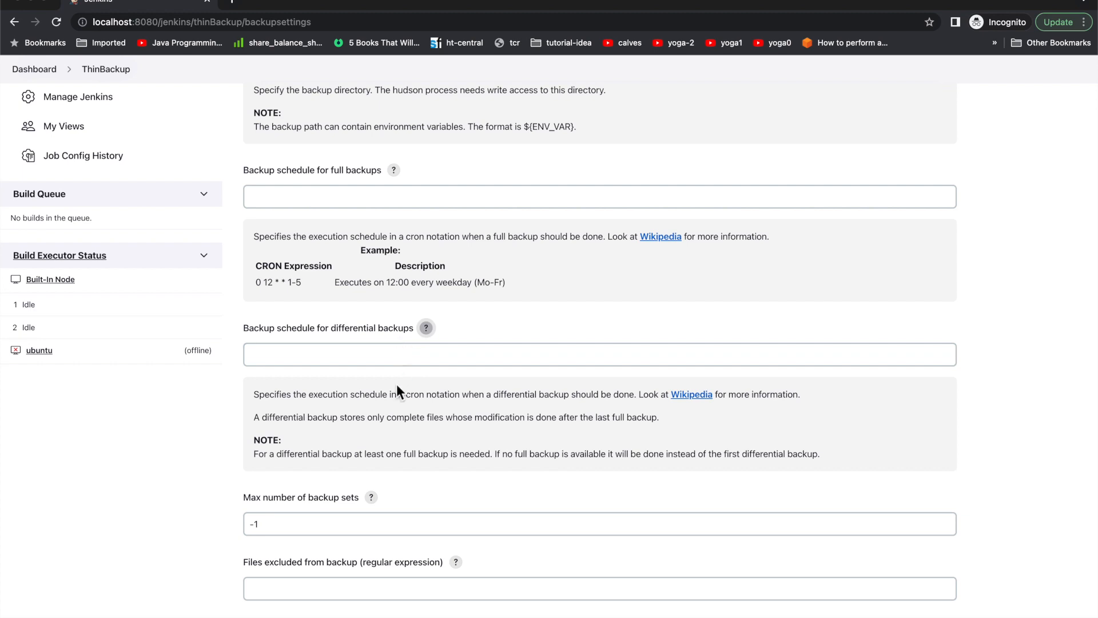
mouse_move(437, 398)
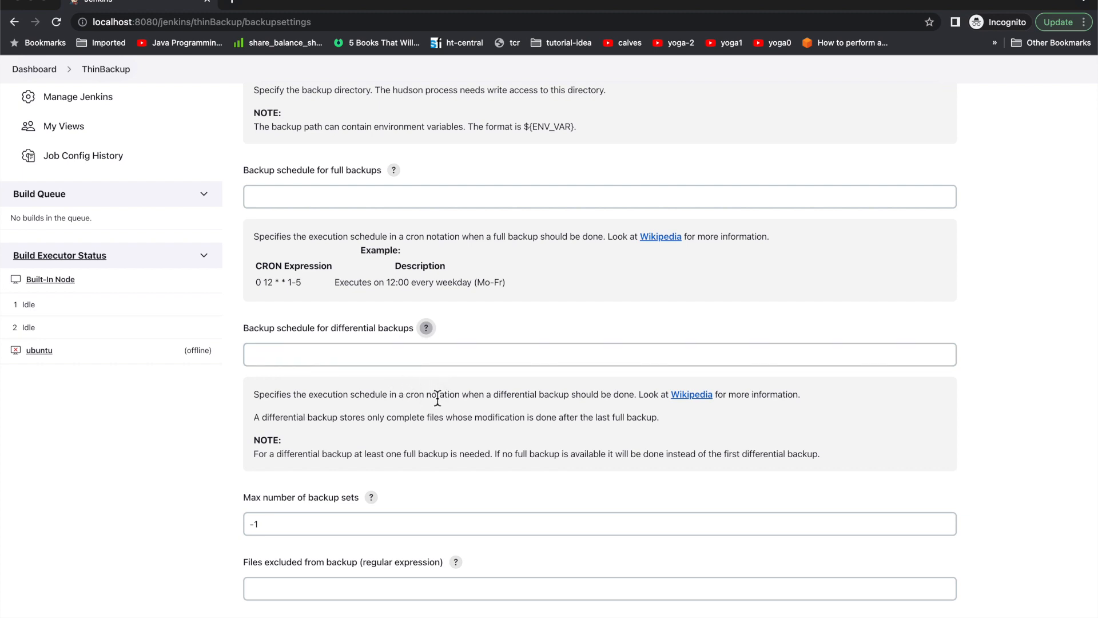
Scroll to the bottom of the ThinBackup settings and save them
scroll("down", 3)
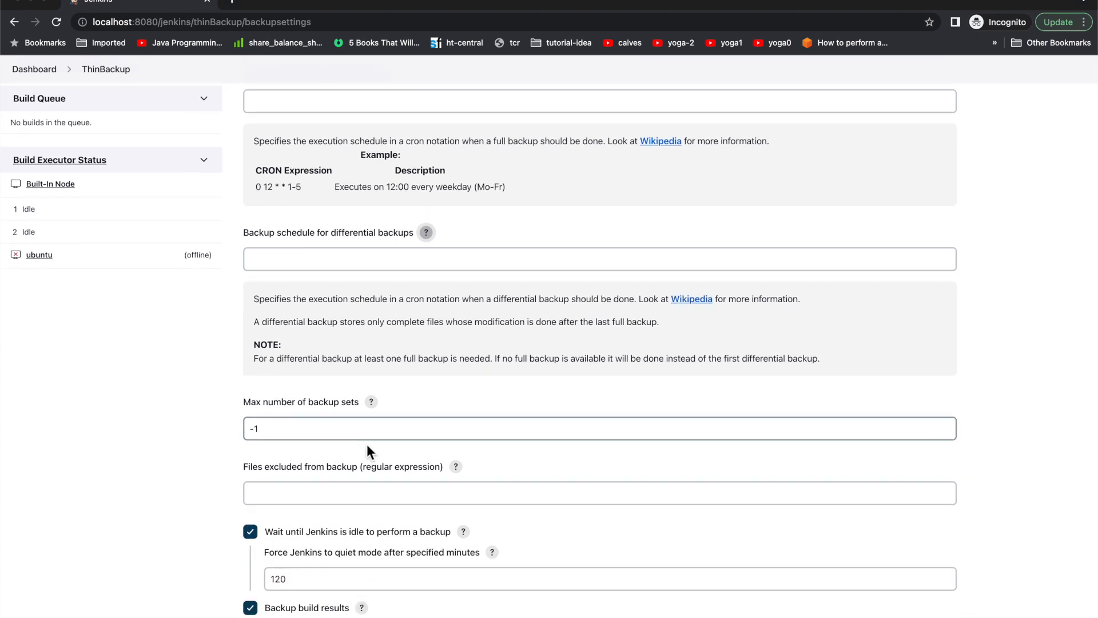
scroll("down", 3)
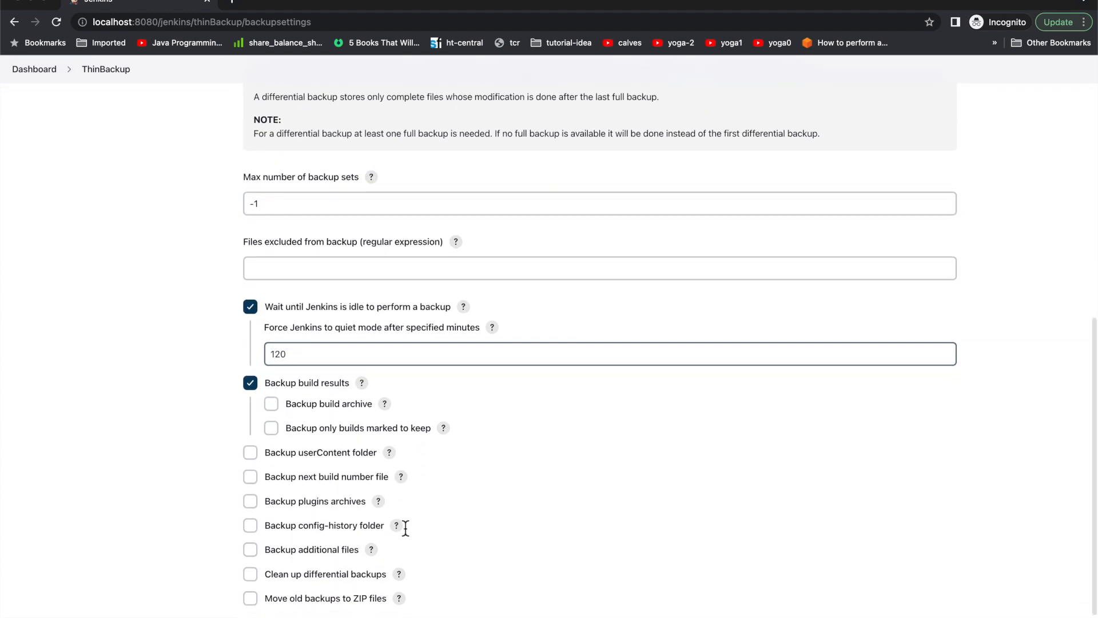
scroll("down", 3)
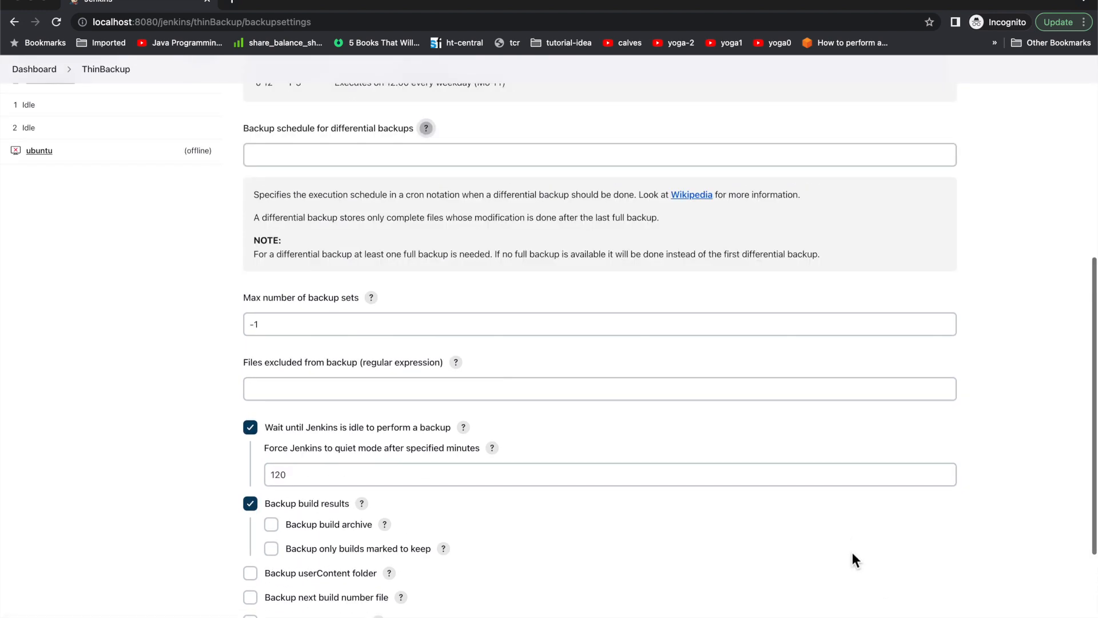
scroll("down", 3)
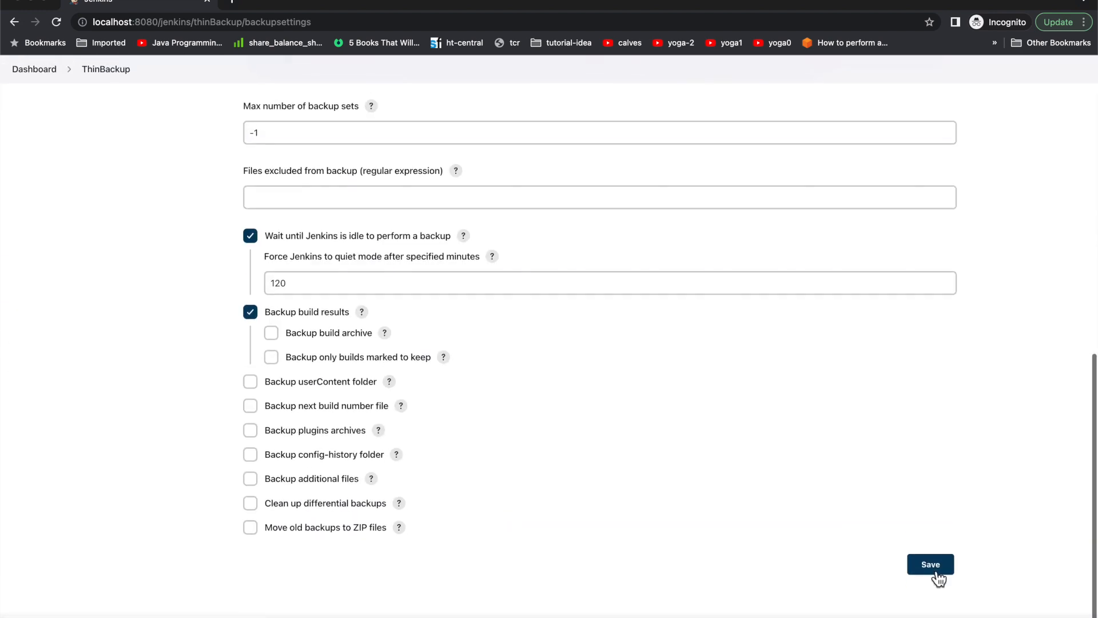
left_click(931, 564)
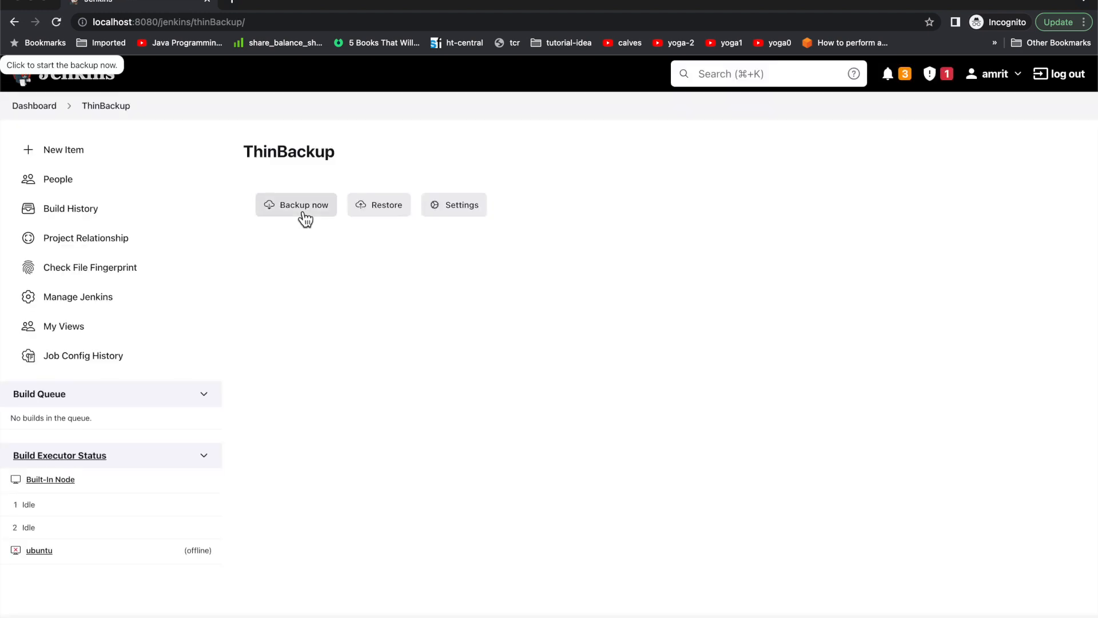
mouse_move(353, 265)
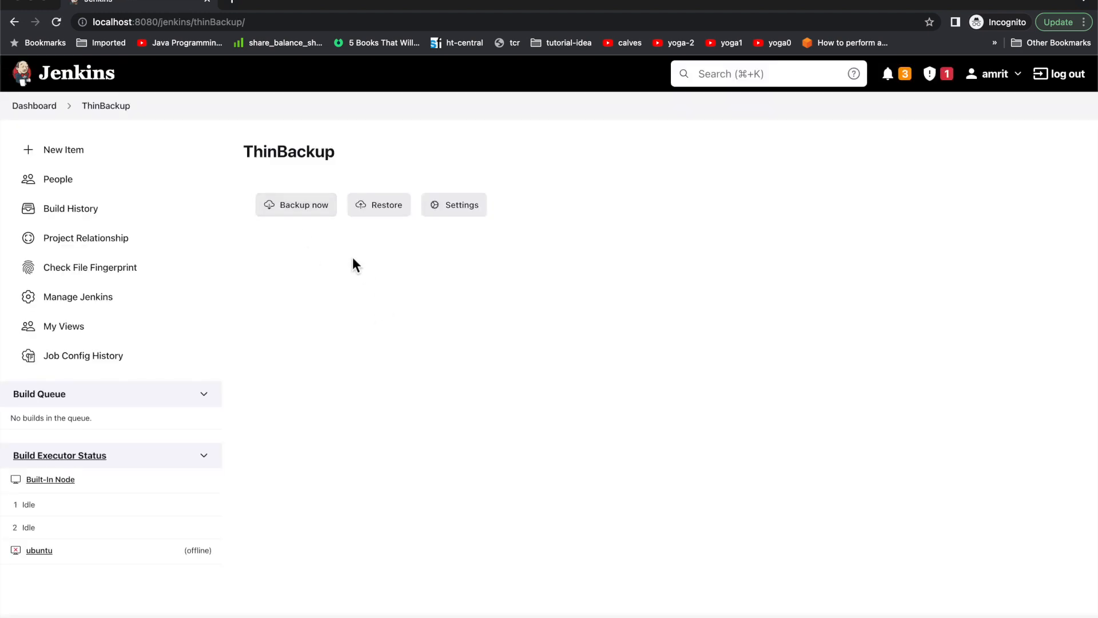
mouse_move(387, 258)
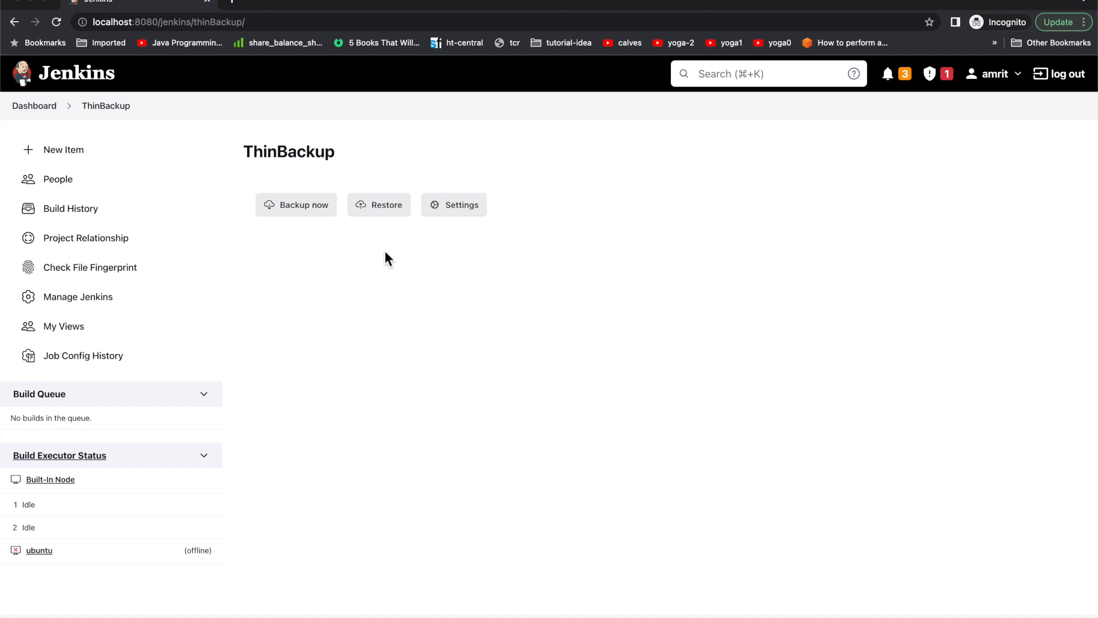
left_click(379, 205)
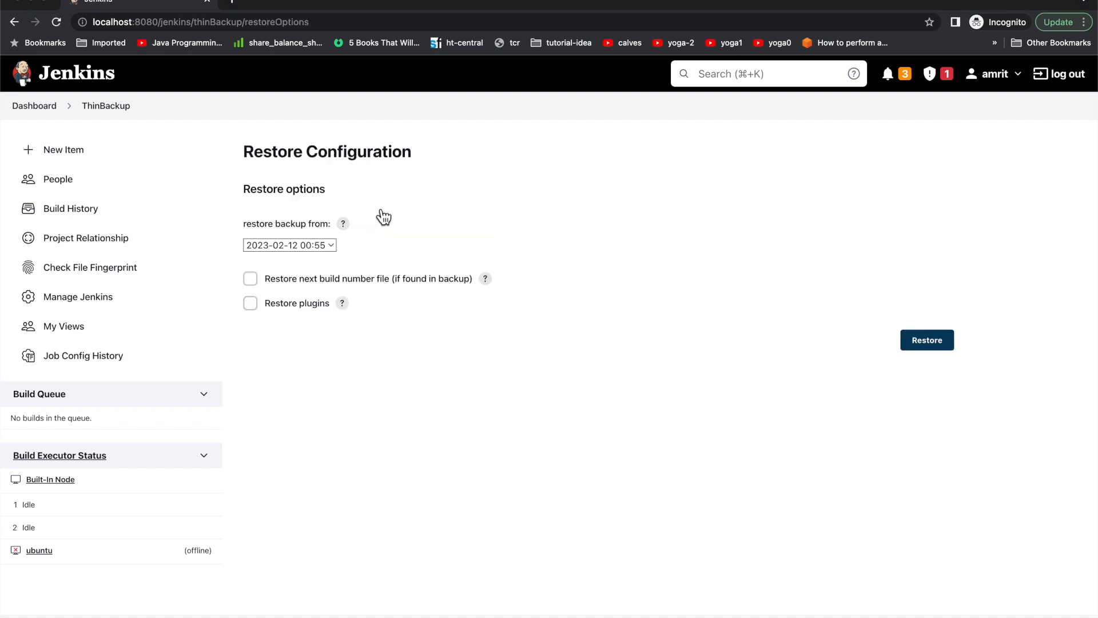
left_click(290, 246)
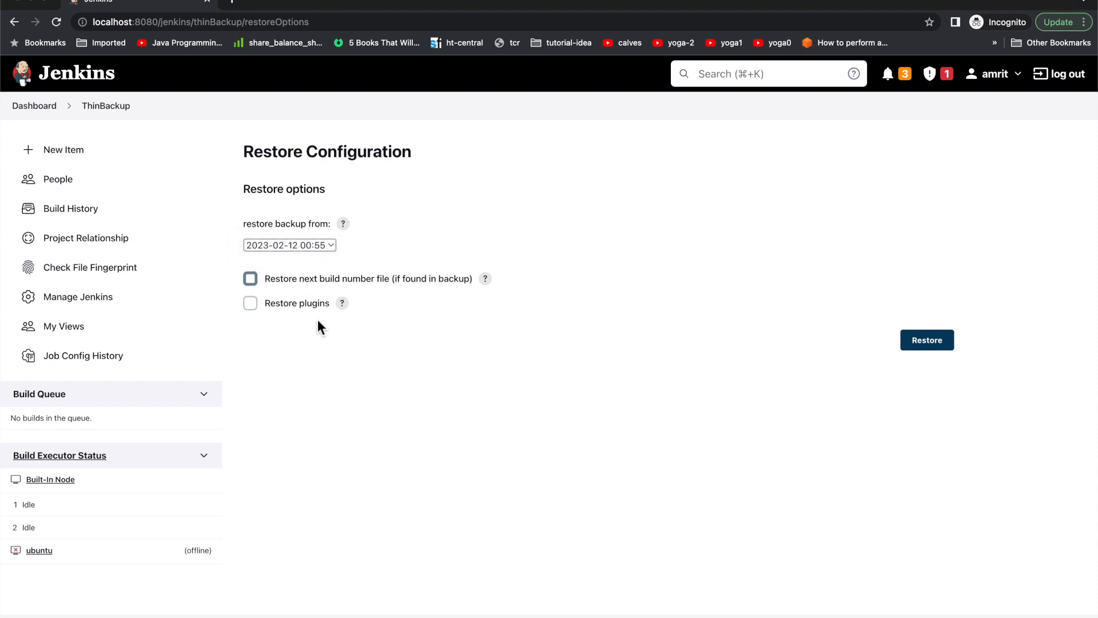
mouse_move(370, 283)
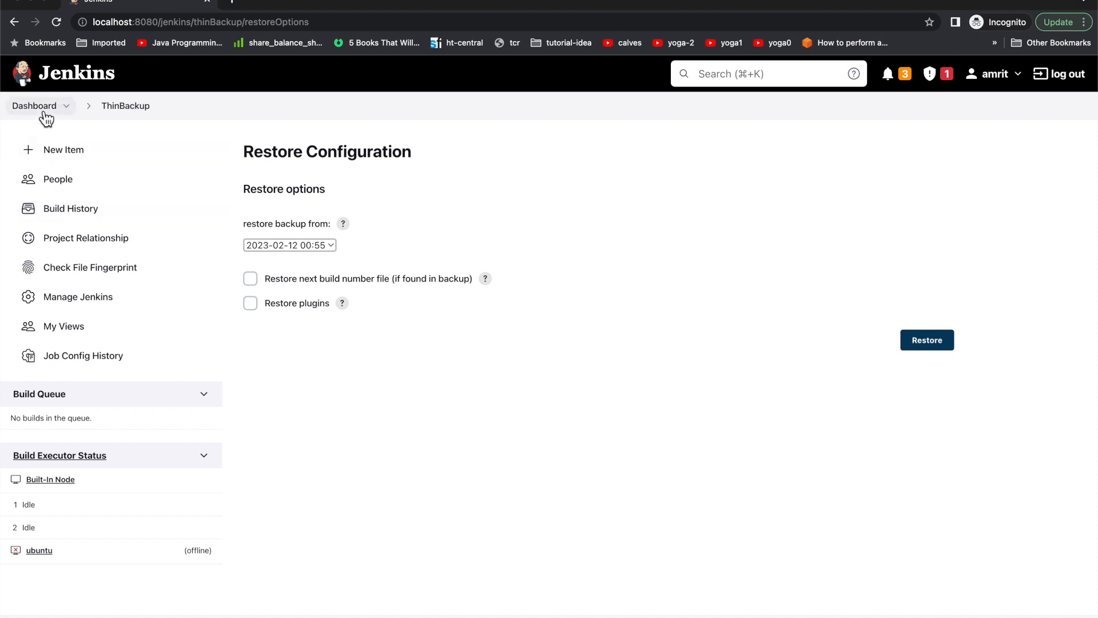
left_click(34, 106)
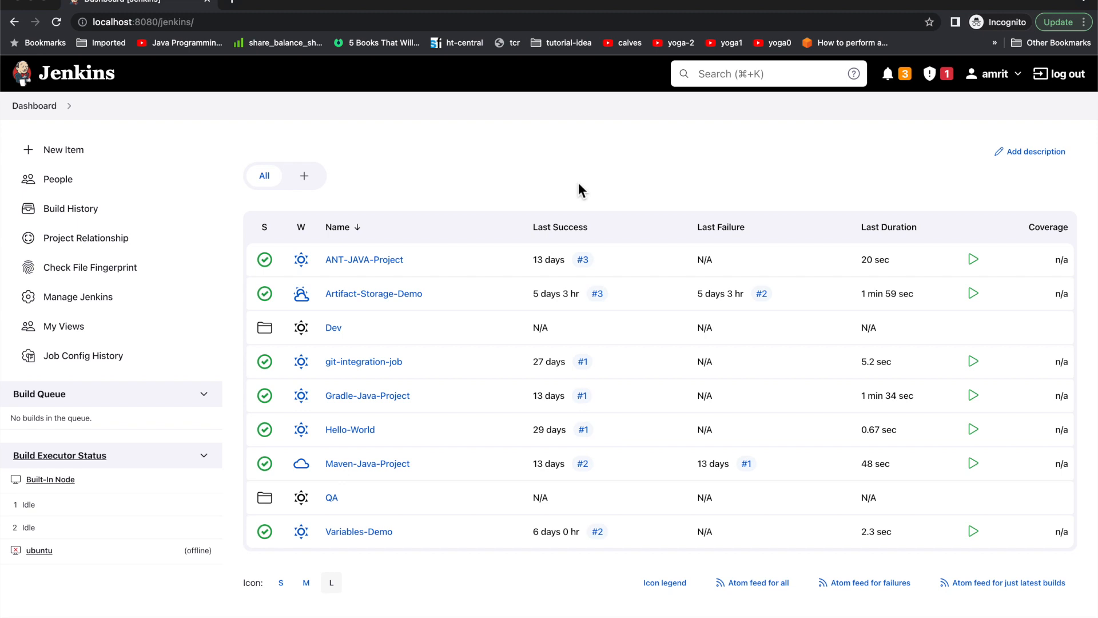
mouse_move(424, 154)
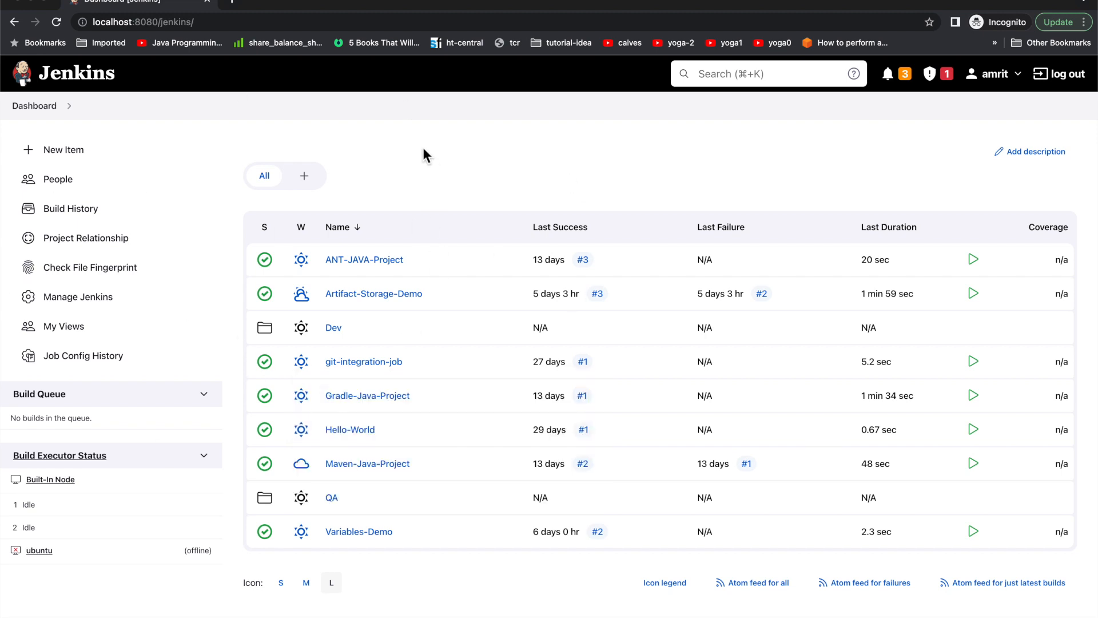